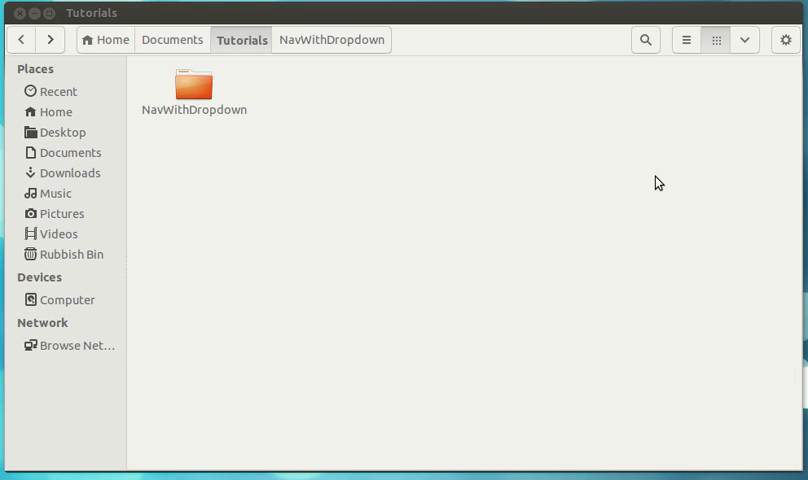
mouse_move(562, 186)
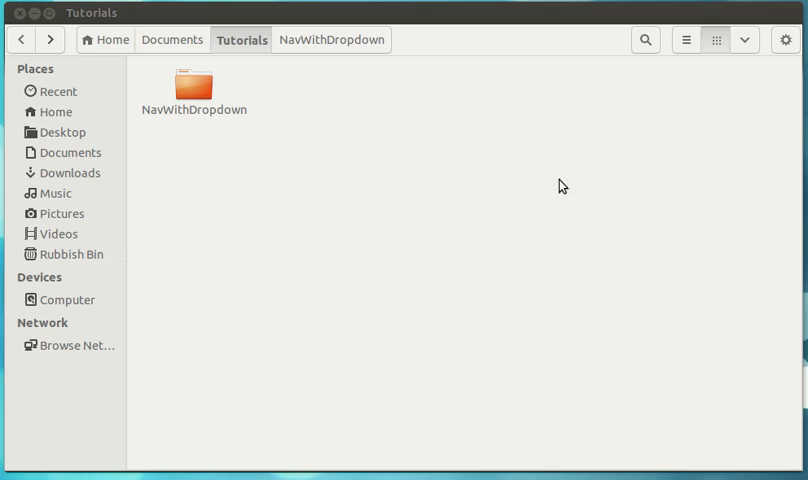
mouse_move(476, 188)
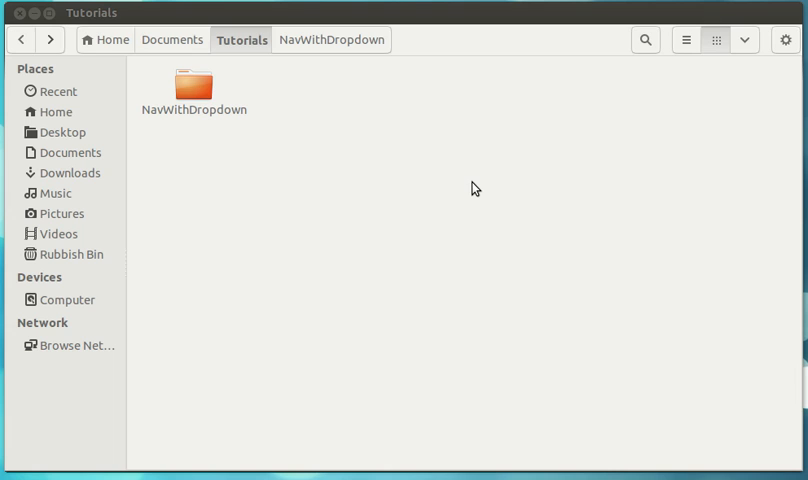
mouse_move(264, 178)
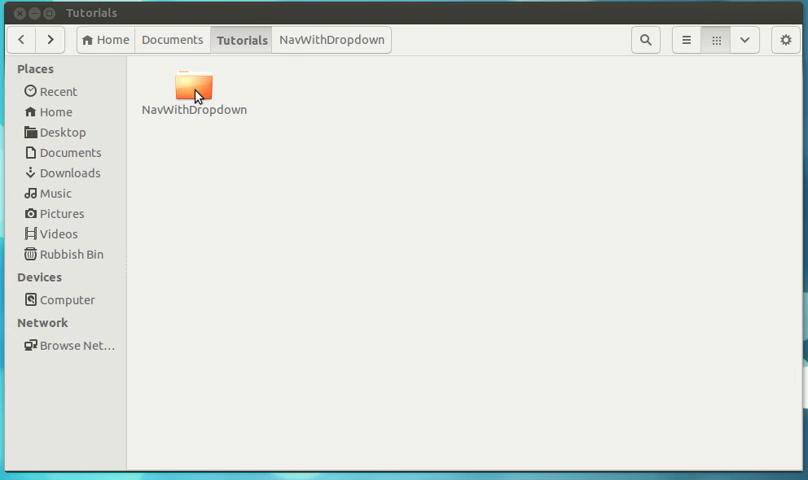
Open the NavWithDropdown folder and bring home.html up in Komodo Edit
double_click(192, 84)
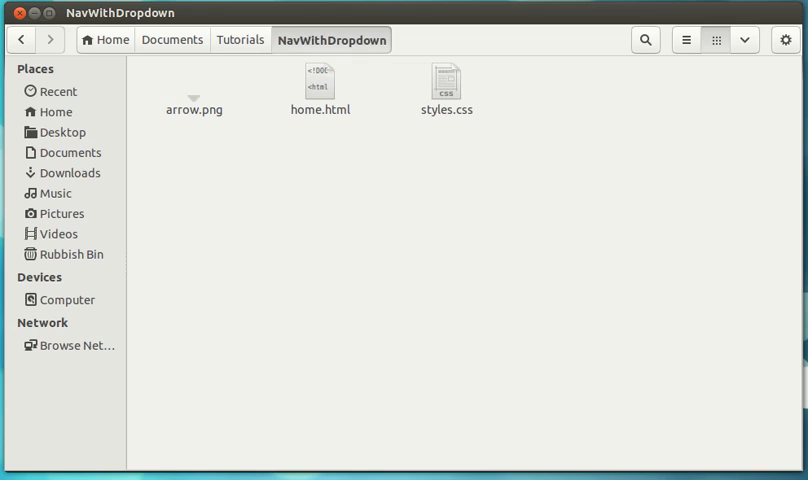
double_click(320, 78)
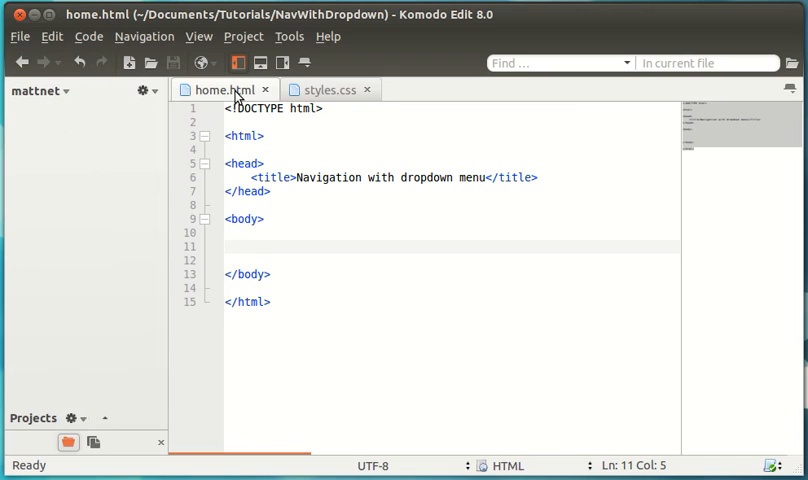
left_click(252, 246)
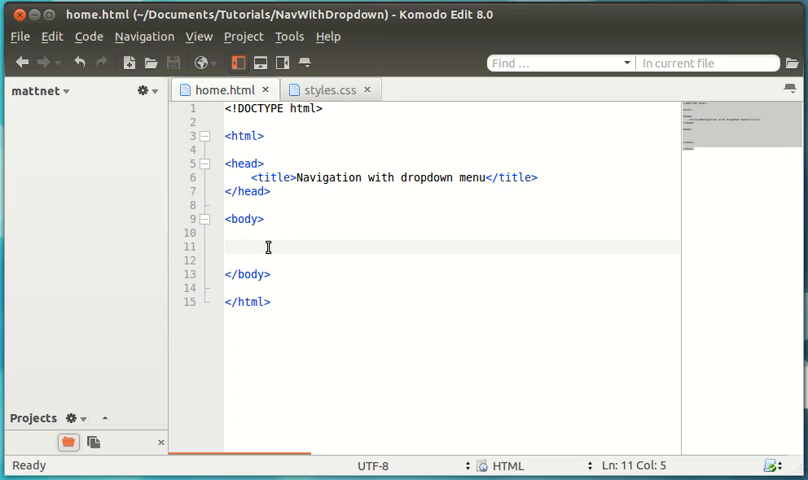
left_click(234, 246)
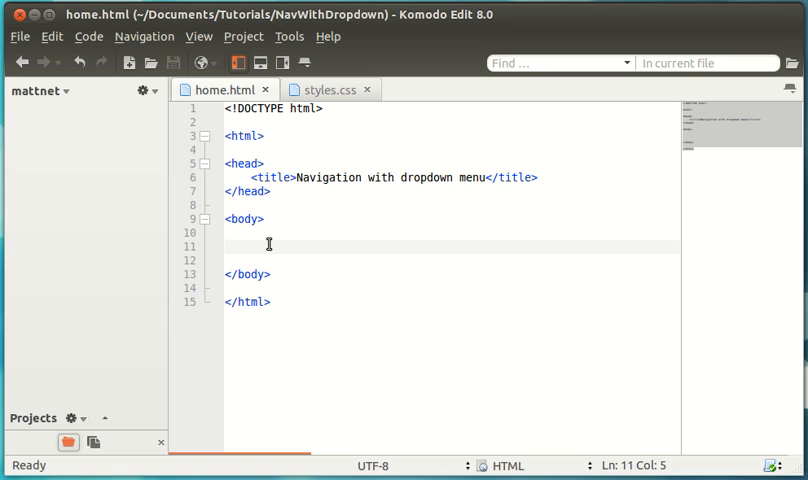
In styles.css add a body rule: padding 0, margin 0, overflow-y scroll, Arial, 18px
left_click(328, 88)
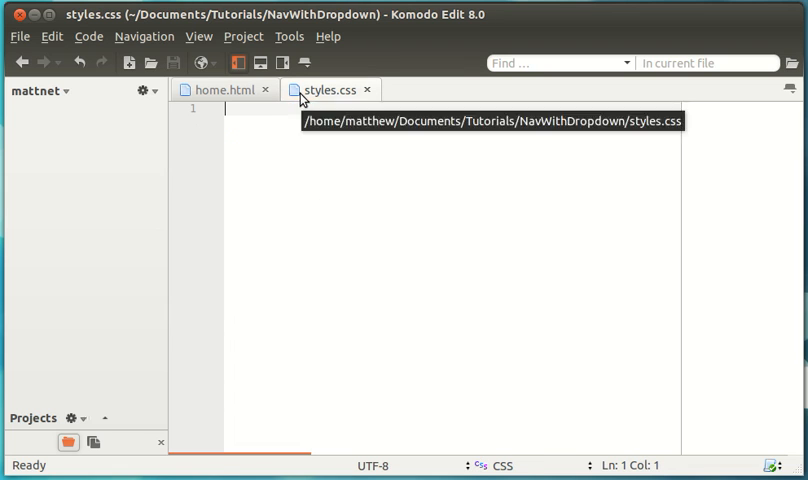
type("body{")
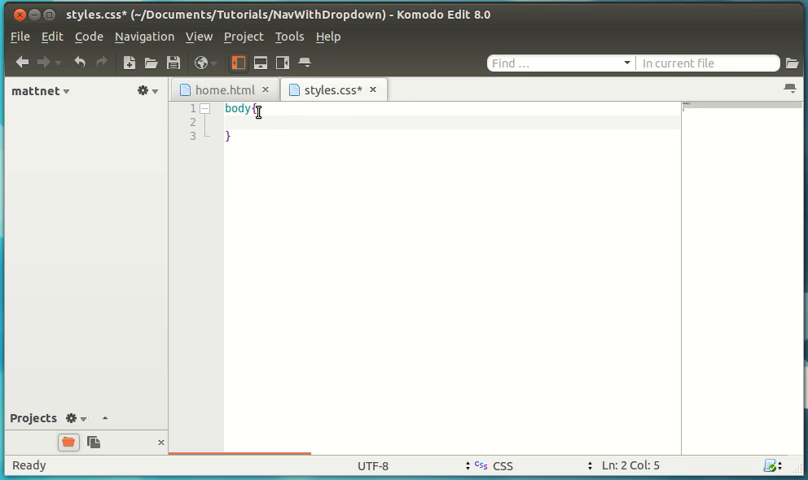
type("padding: 0;")
type("margin: 0")
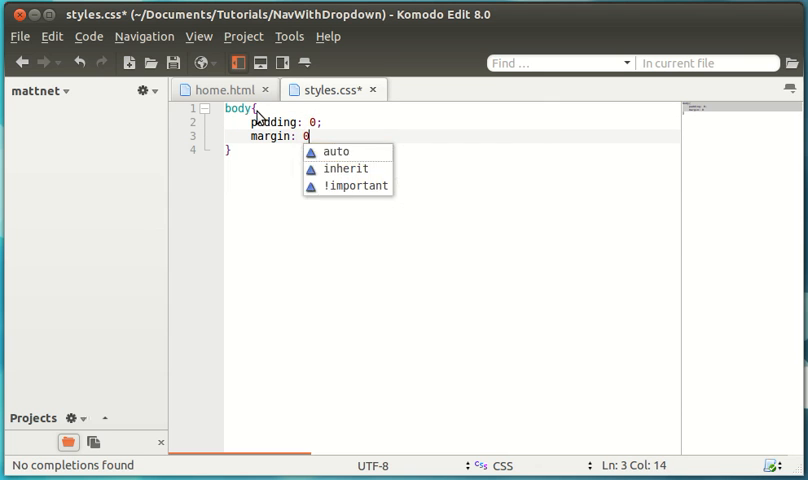
type("overflow-y: scroll;")
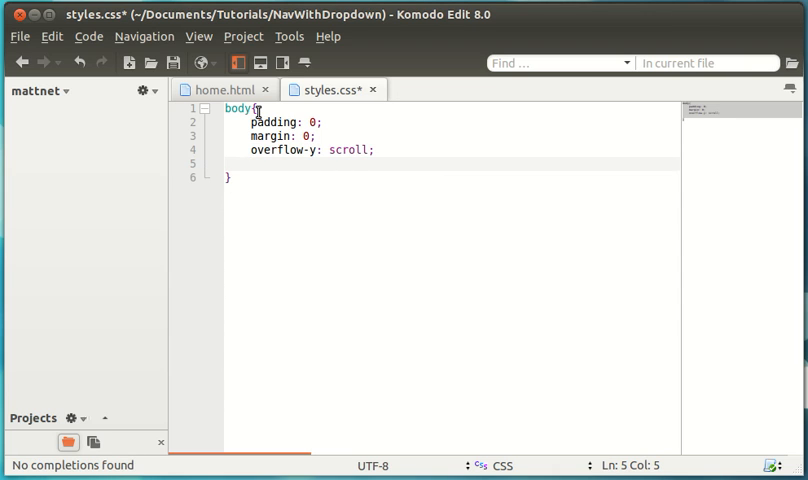
type("font-family:")
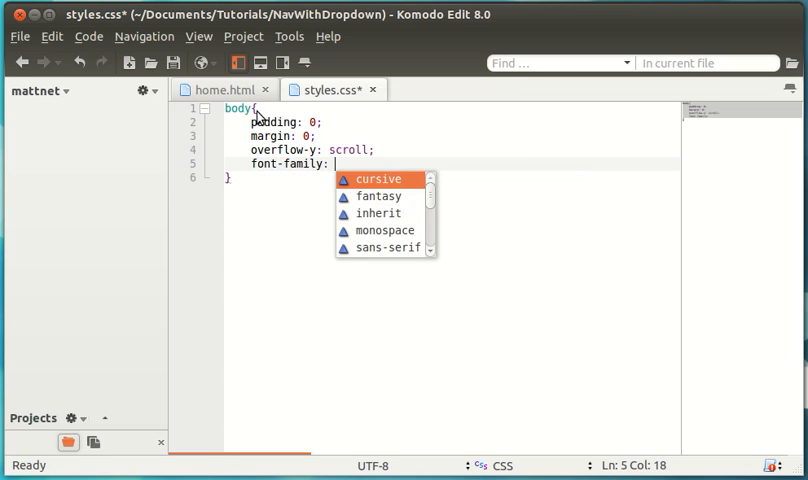
type("Arial;")
type("font-size:")
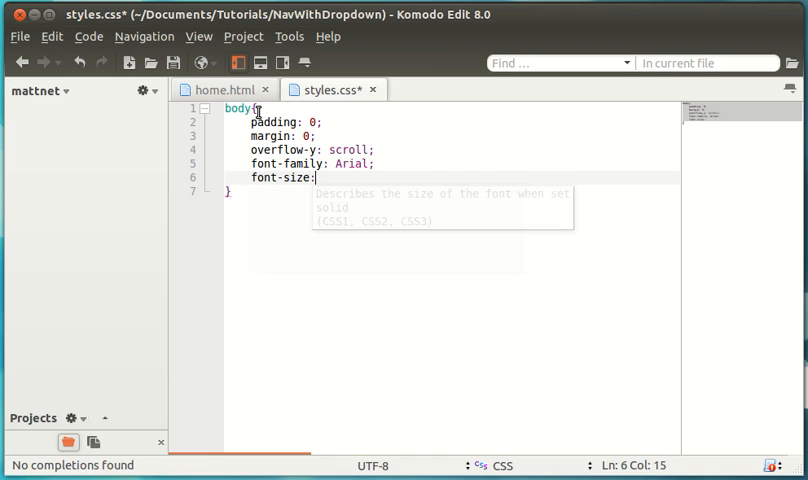
type("18px;")
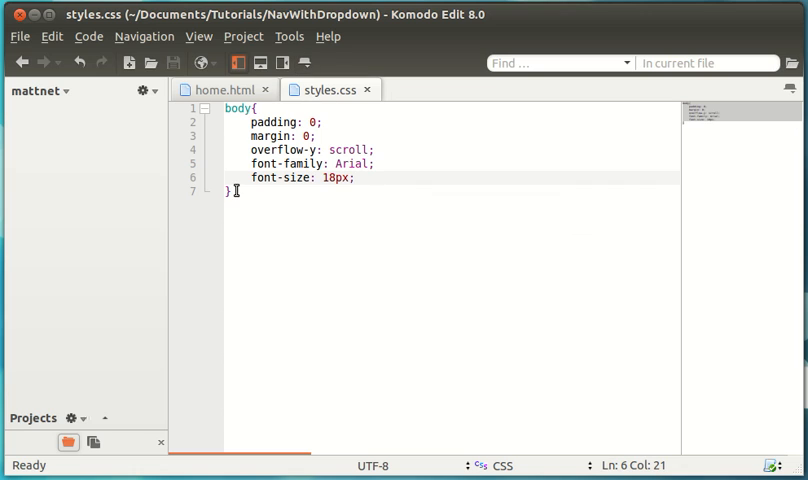
left_click(234, 192)
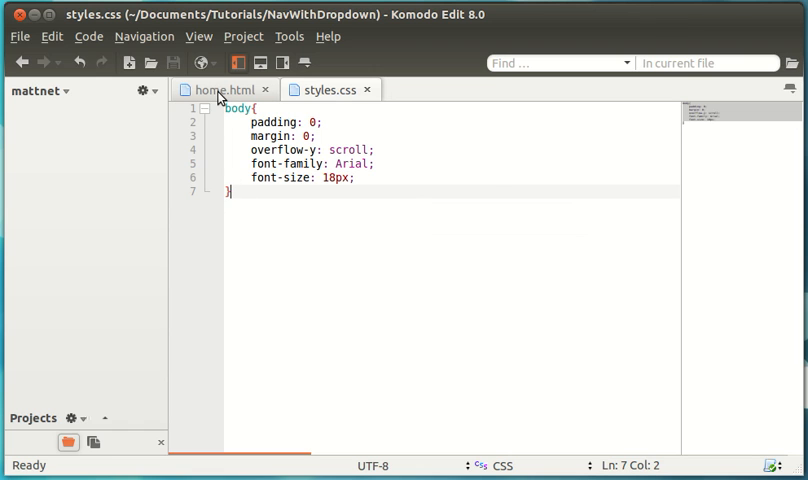
In home.html's body add <div id="nav"> wrapping <div id="nav_wrapper">
left_click(218, 88)
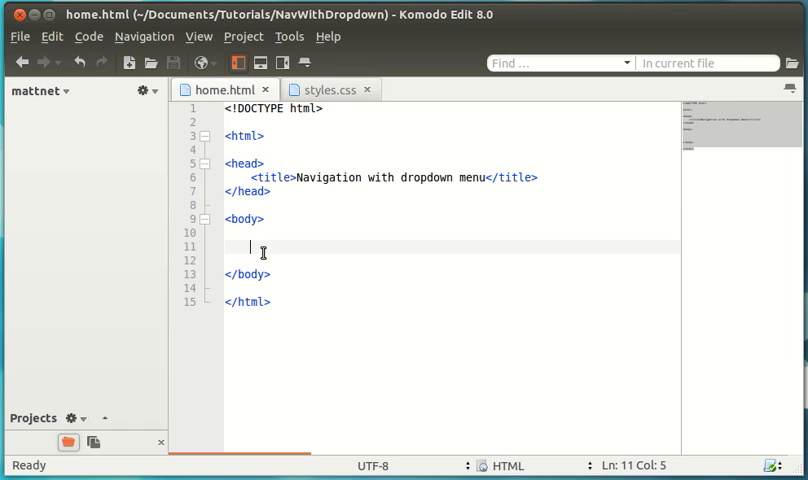
type("<")
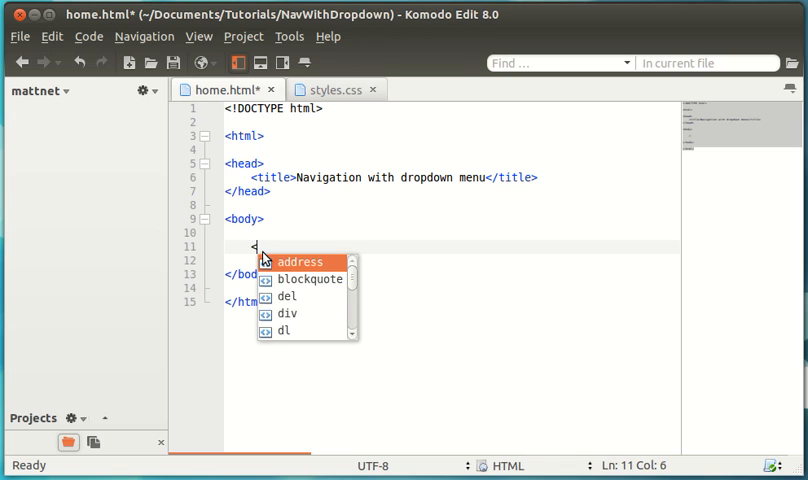
type("div id=\"")
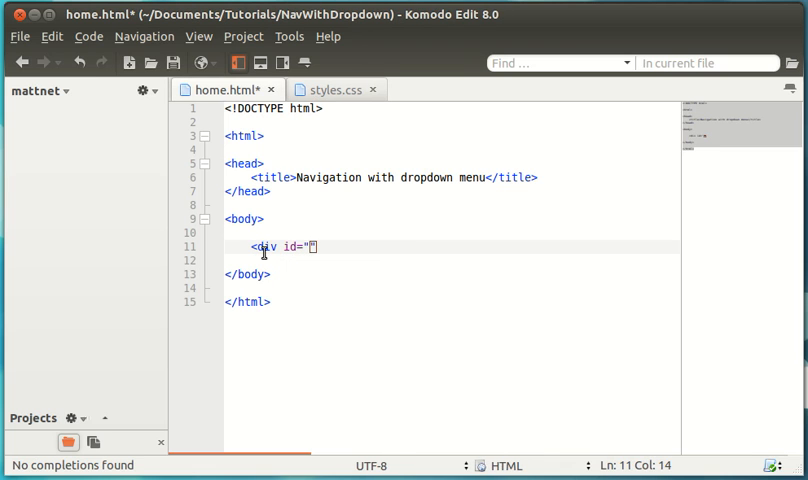
type("nav")
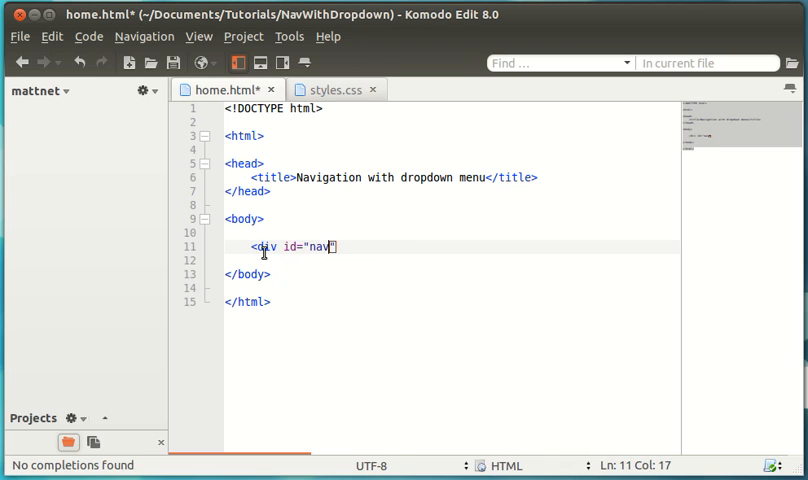
type(">")
left_click(452, 260)
type("<div id=\"nav")
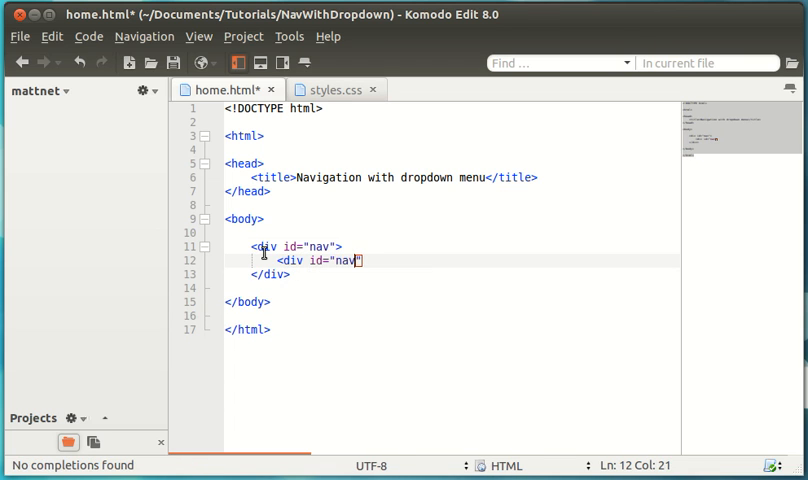
type("_wrapper")
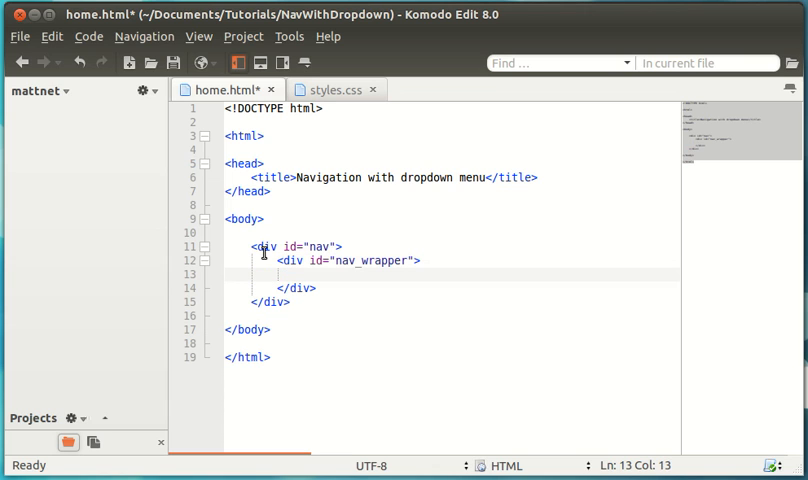
Add a <ul> of links Home, About us, Contact us, Social inside nav_wrapper and save
type("<ul></ul>")
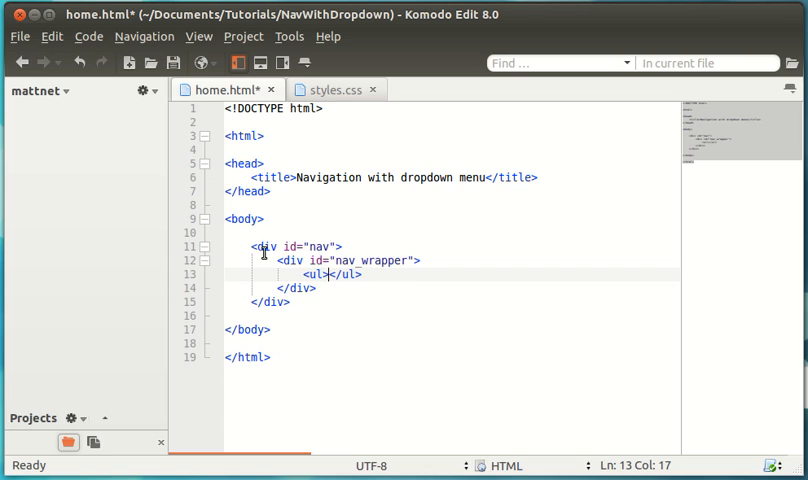
type("l")
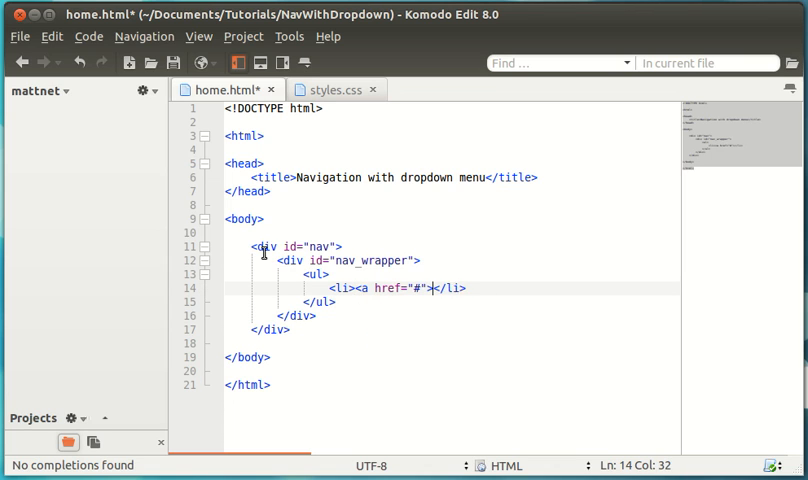
type("Home</a>")
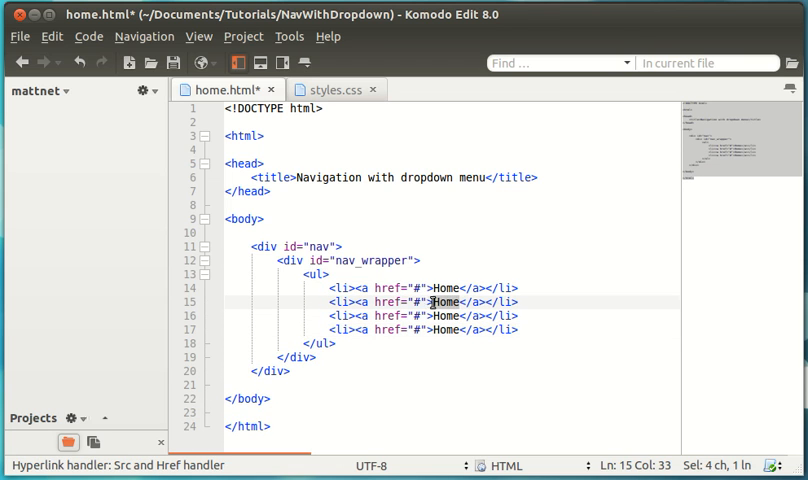
type("About us")
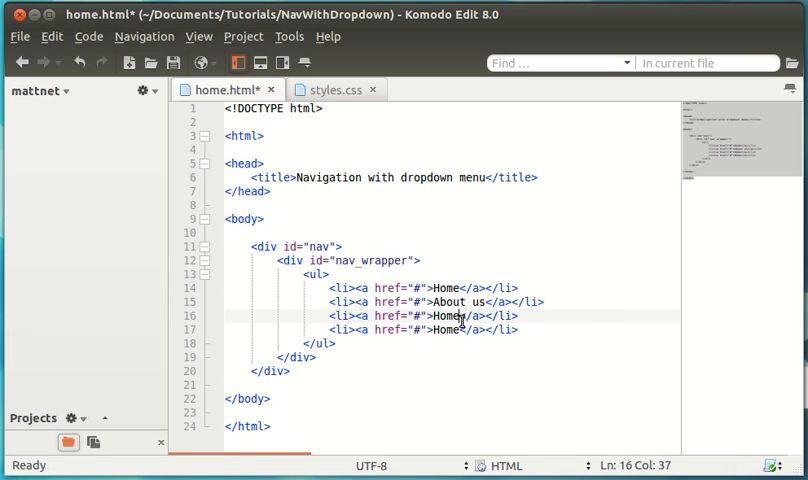
type("Contact us")
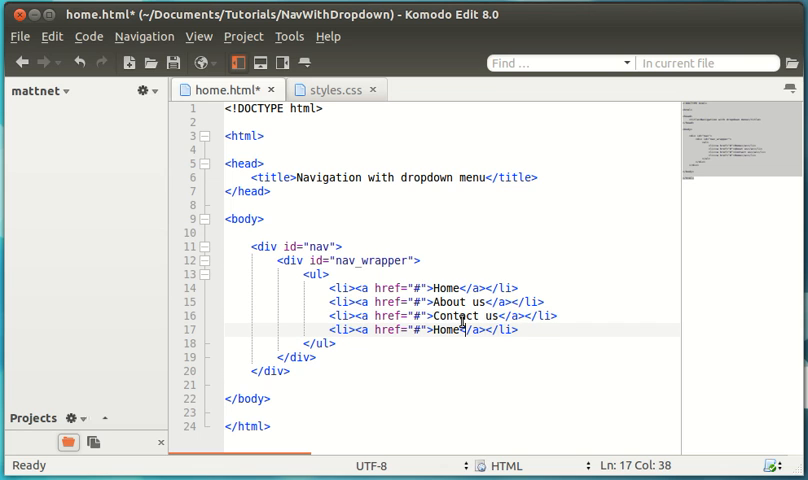
type("Social")
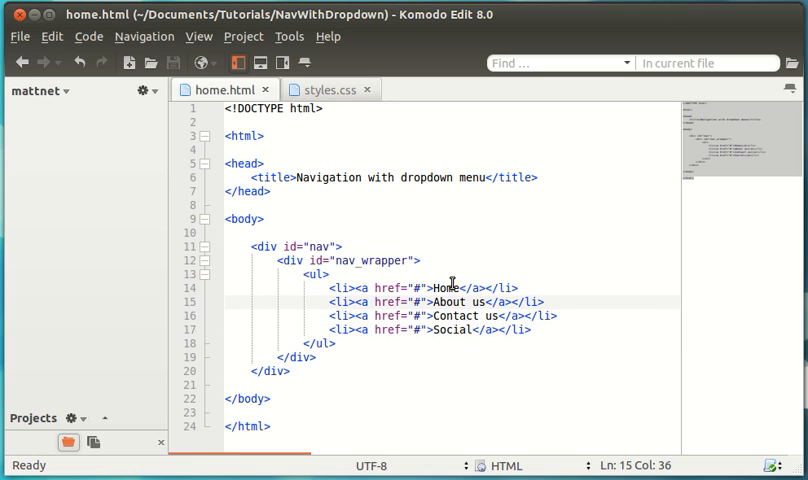
left_click(452, 316)
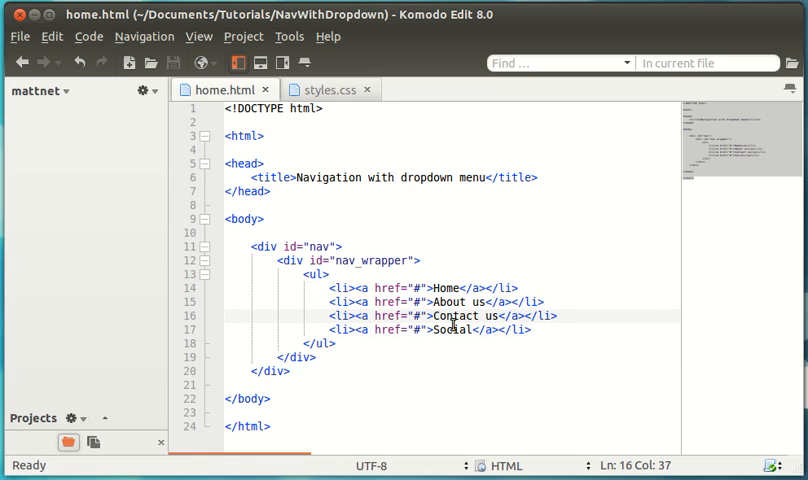
left_click(478, 328)
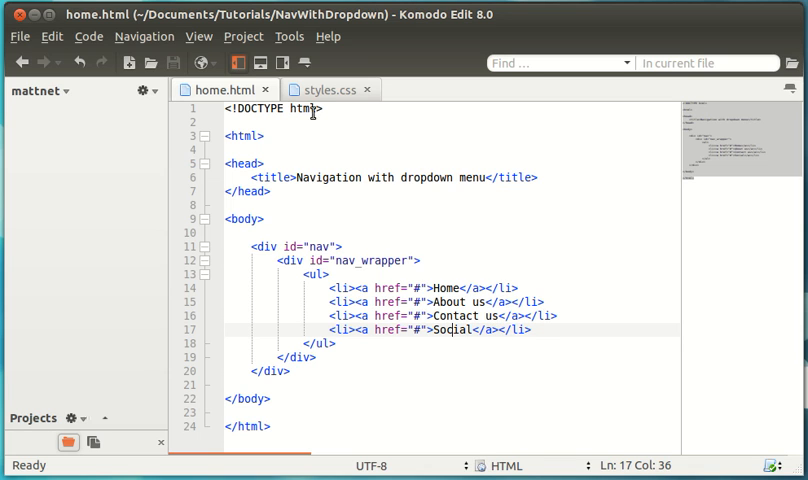
left_click(324, 88)
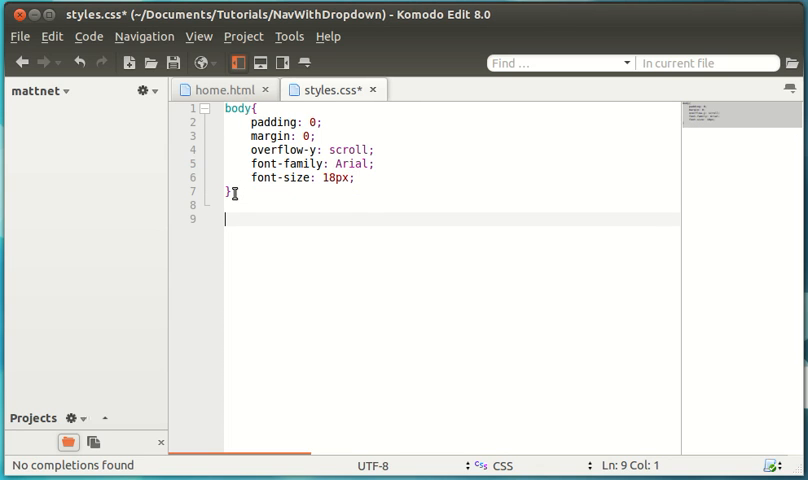
Add a #nav rule with background-color #222
type("#")
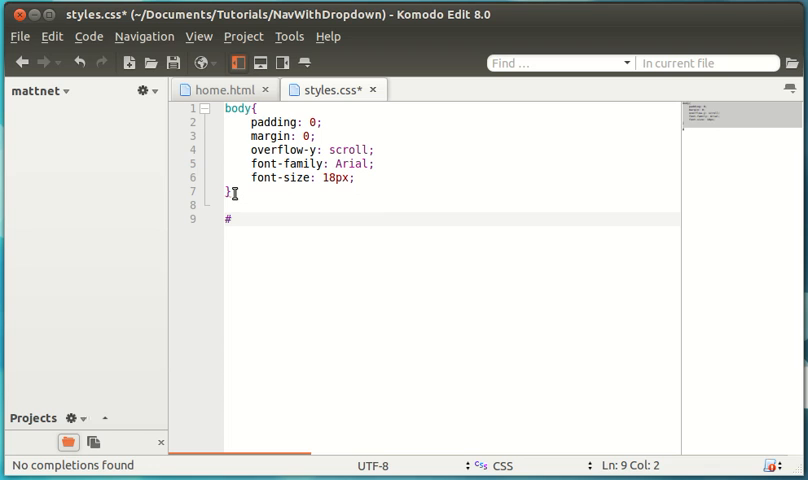
type("nav{")
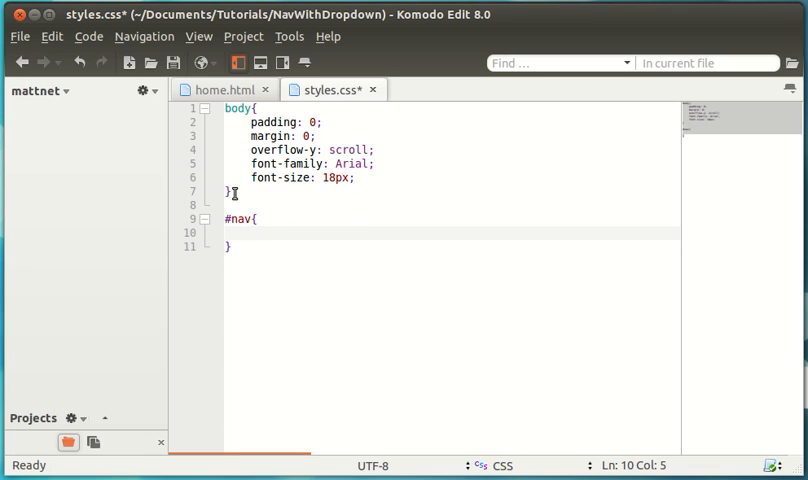
type("background-color:")
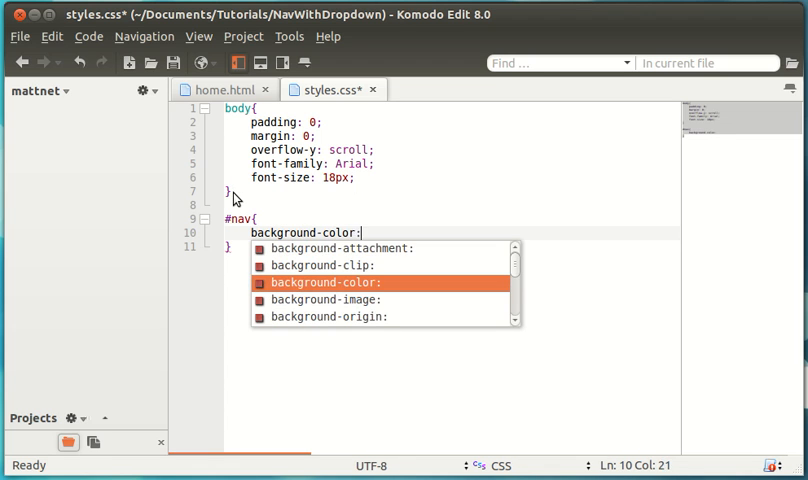
type("#222;")
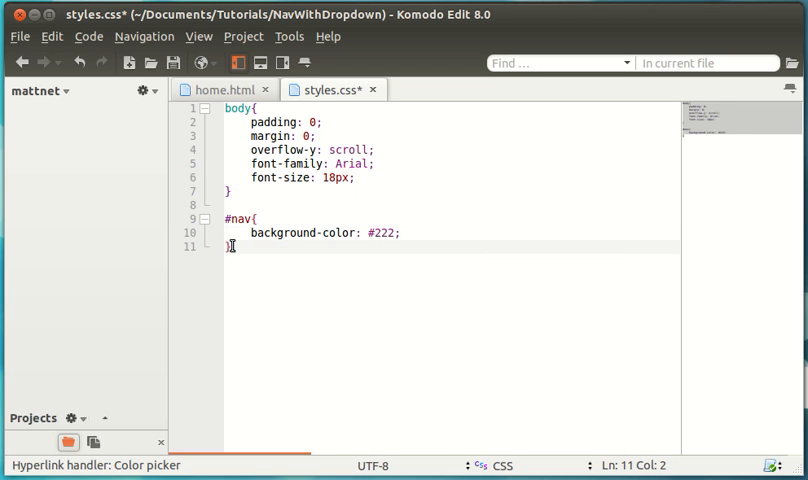
Add a #nav_wrapper rule: width 960px, margin 0 auto, text-align left
type("#nav_w")
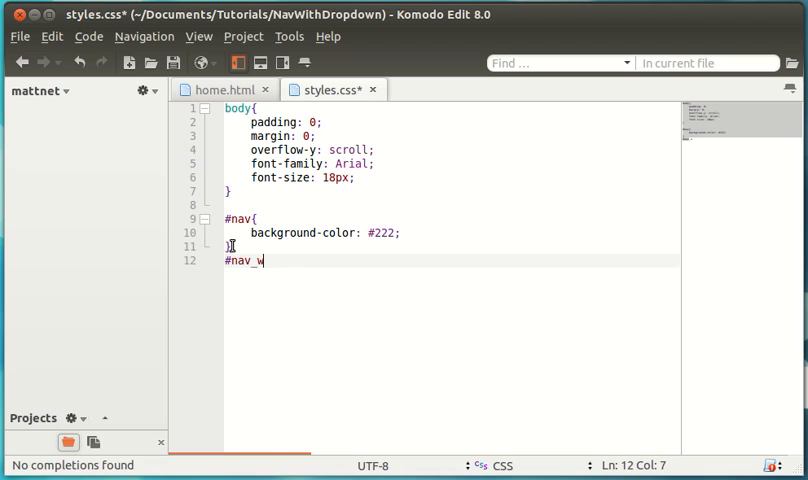
type("rapper{")
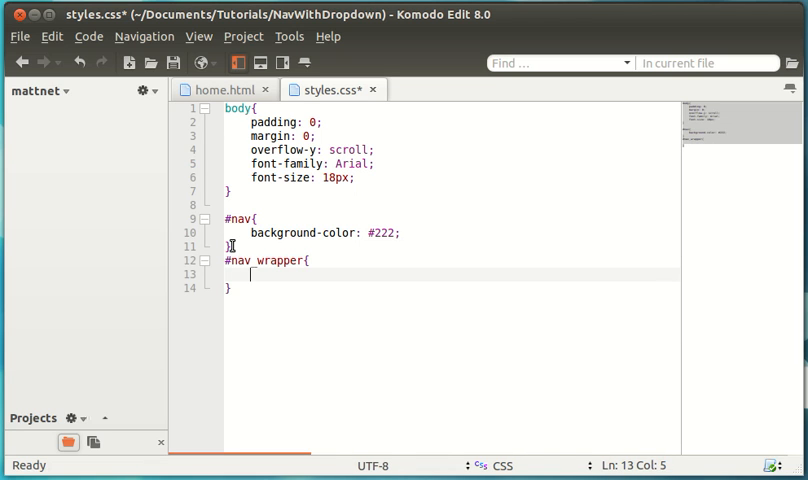
type("width: 9")
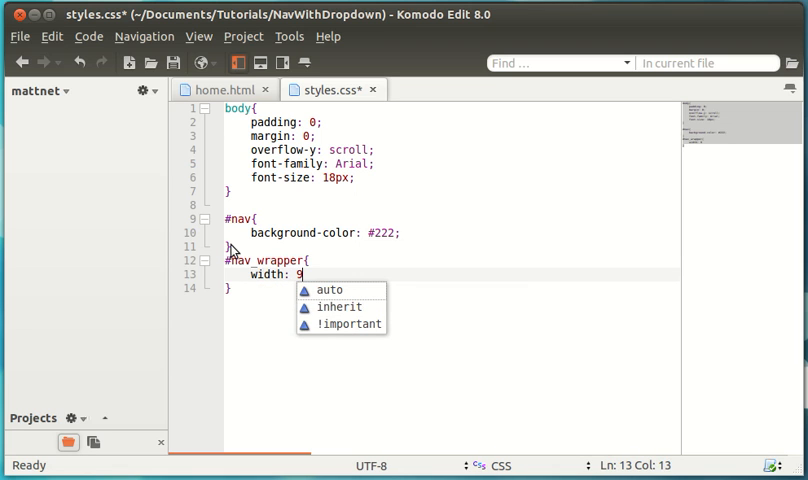
type("60px;")
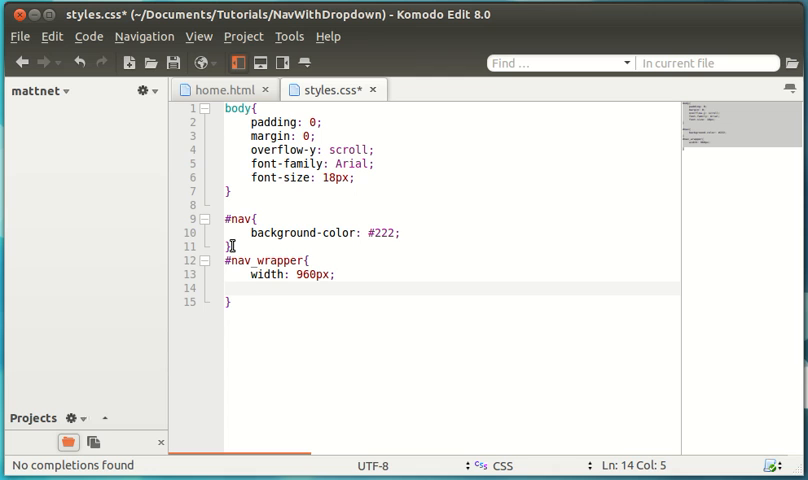
type("margin: 0 auto;")
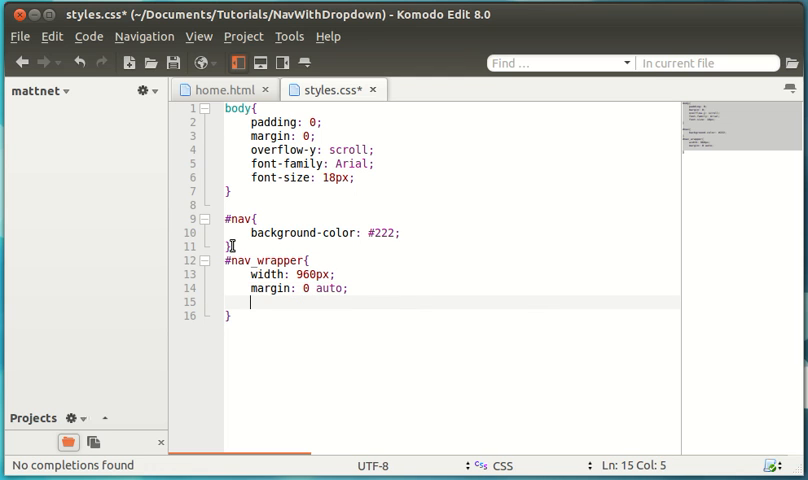
type("text-align: lef")
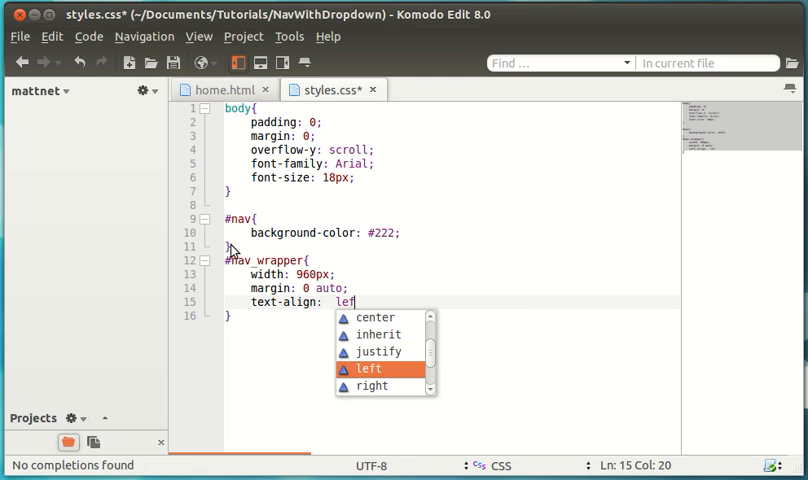
left_click(368, 368)
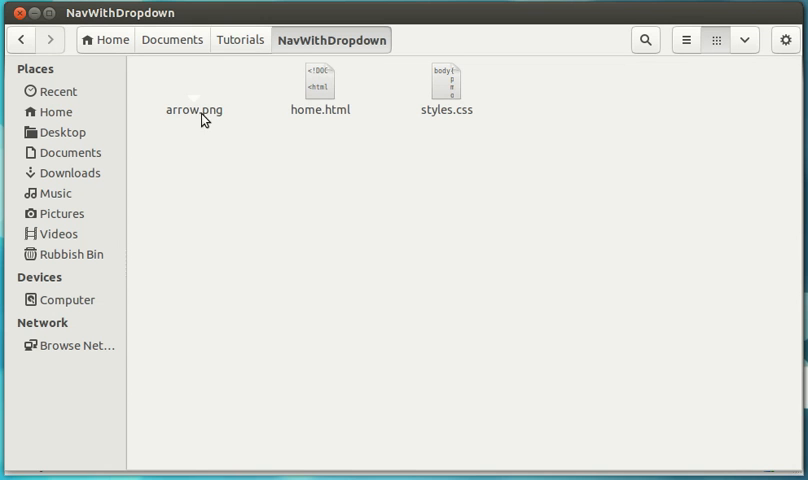
Open home.html in Chrome to view the unstyled link list, closing the empty New Tab
left_click(320, 84)
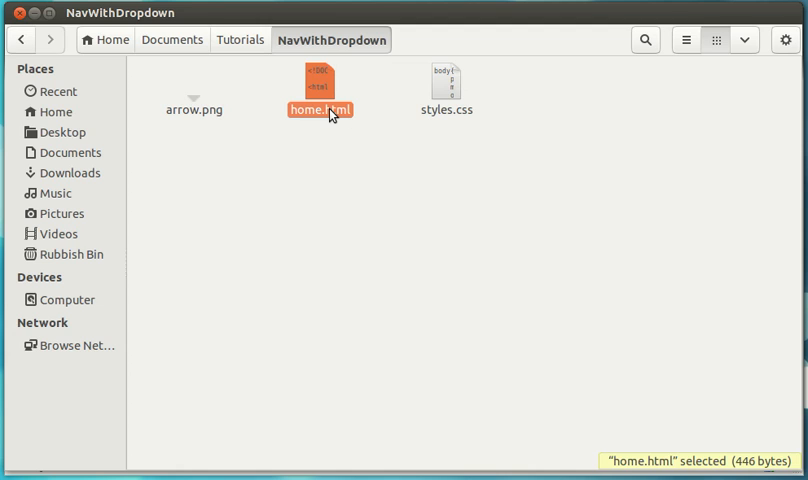
double_click(320, 82)
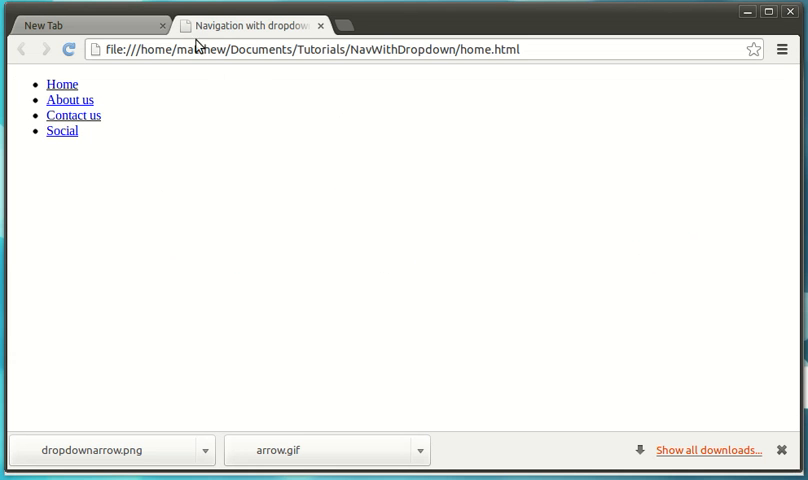
left_click(164, 24)
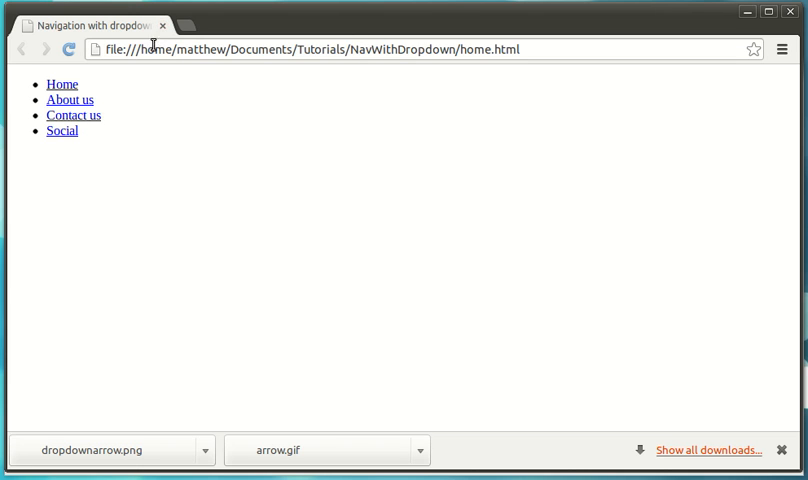
mouse_move(68, 48)
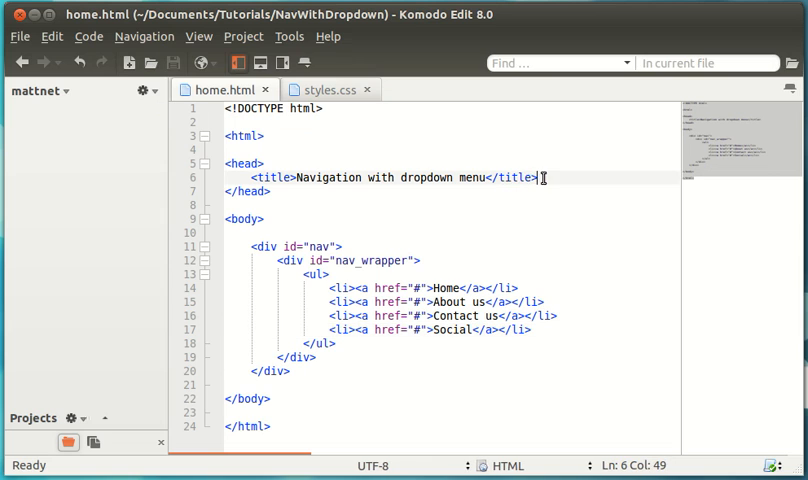
Add <link href="styles.css" type="text/css" rel="stylesheet" /> below the title
type("<link href=\"")
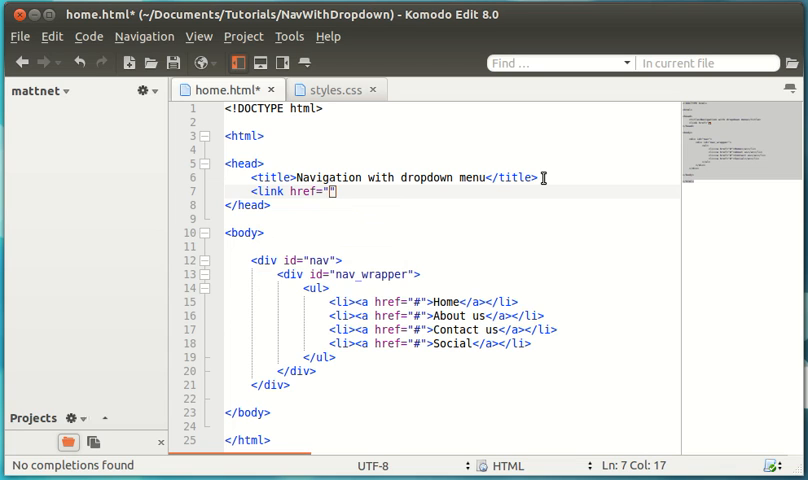
type("styles.css")
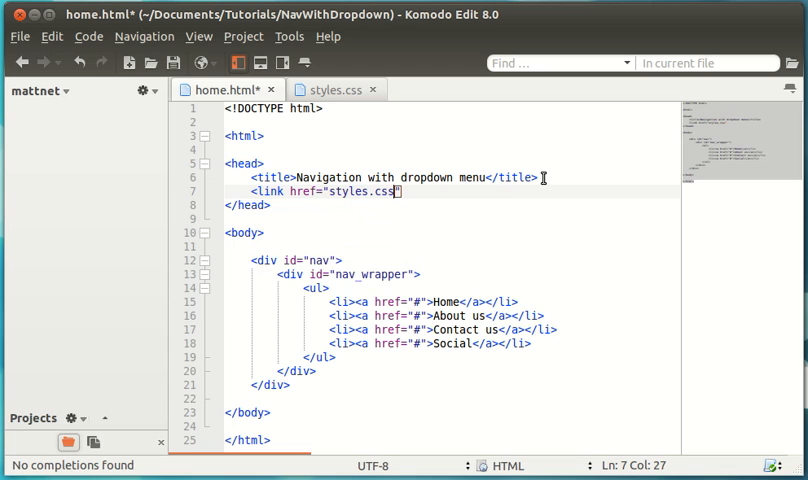
type("/")
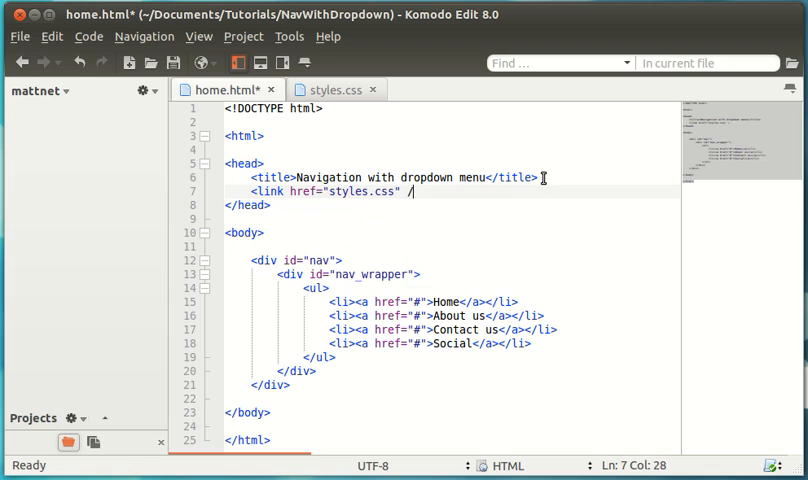
type("type=\"tes")
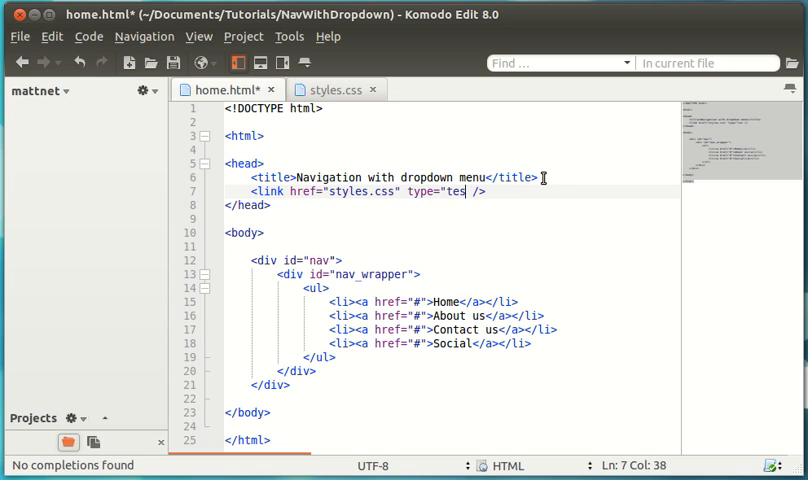
type("t/css\"")
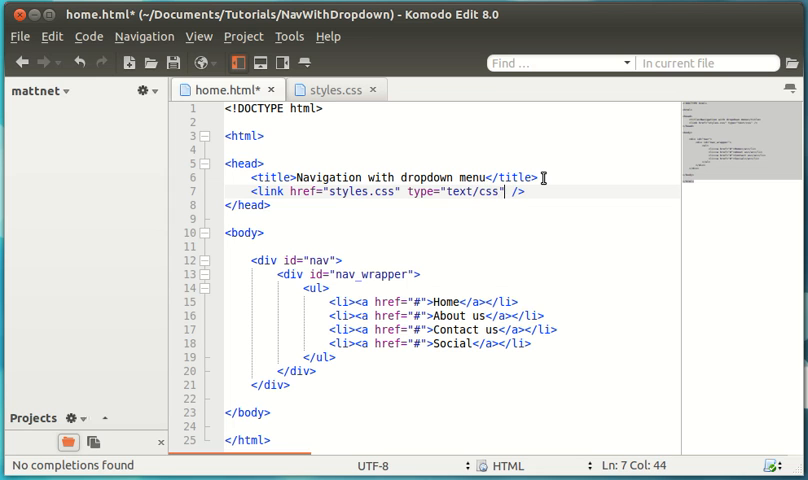
type("rel=\"")
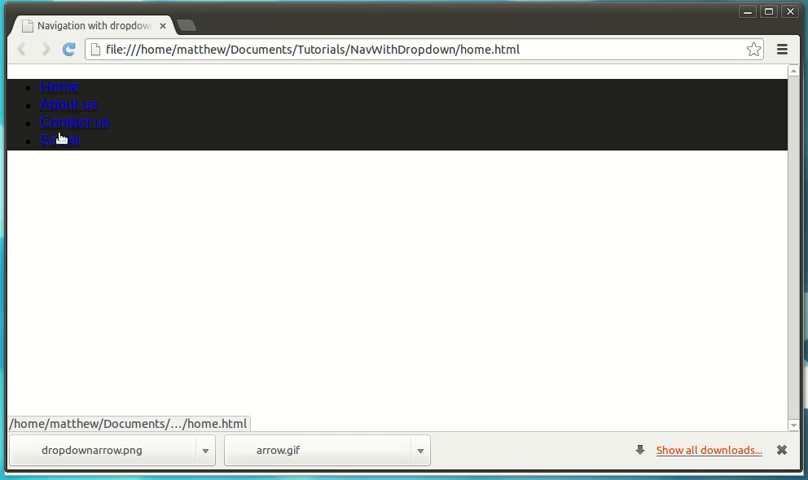
mouse_move(64, 142)
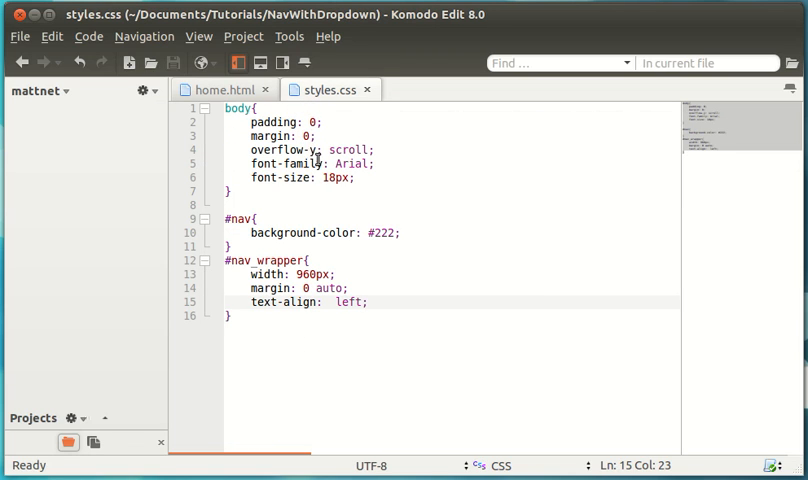
left_click(218, 88)
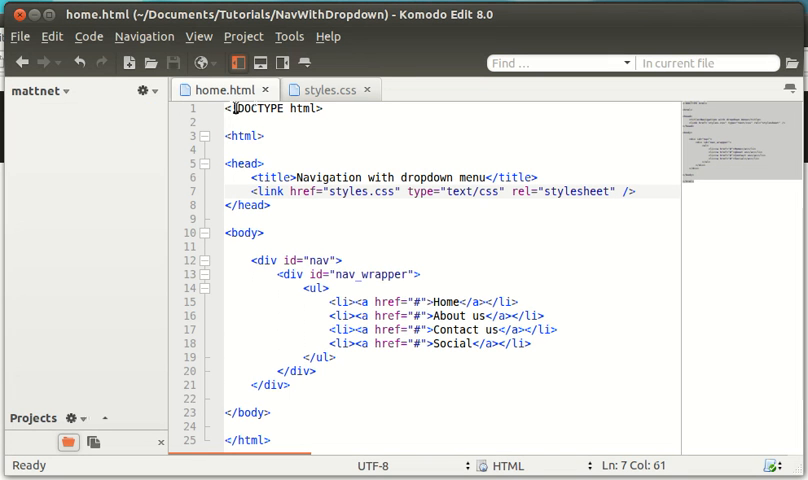
left_click(324, 88)
type("#nav ul{")
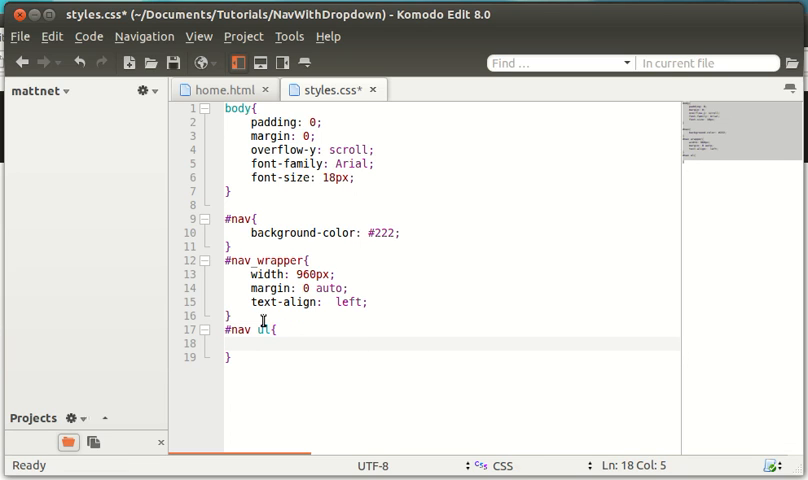
Add #nav ul with list-style-type none, padding 0, margin 0, position relative, and save
type("list")
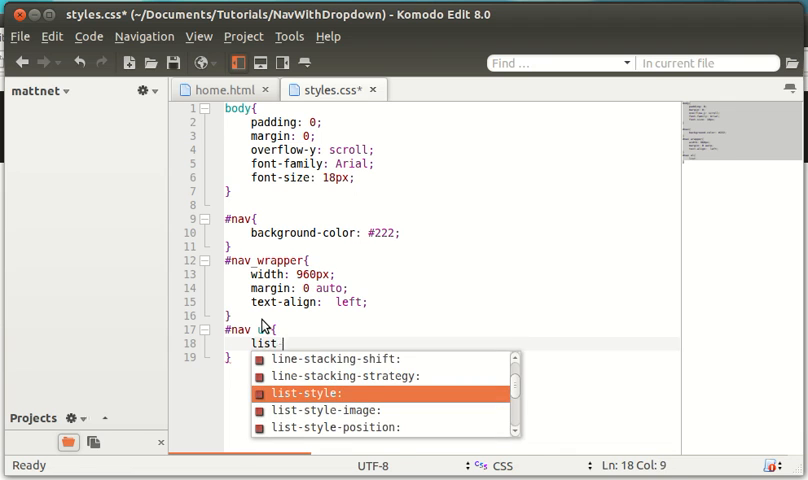
type("-style-type: none;")
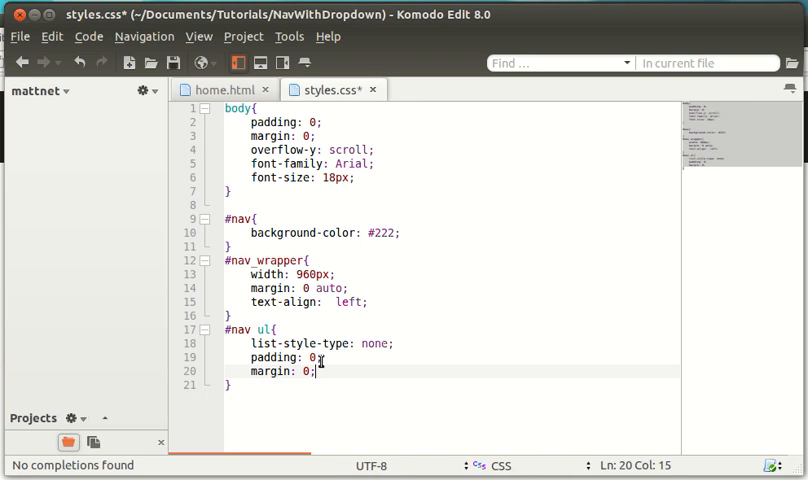
type("position: relative;")
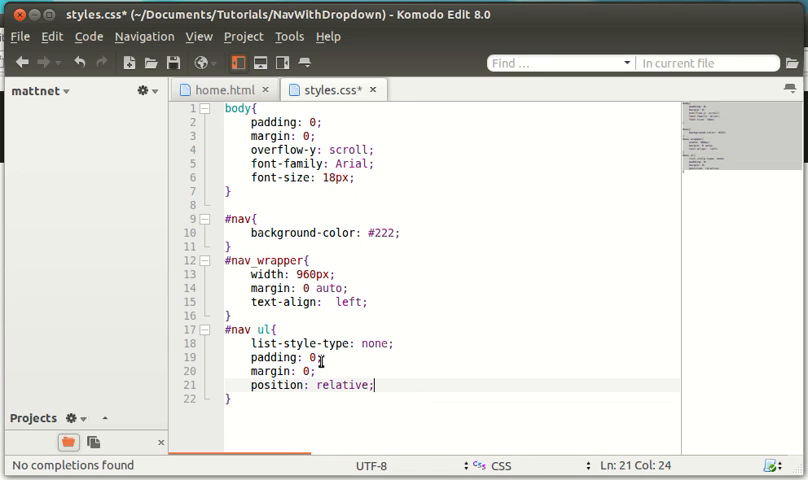
key("ctrl+s")
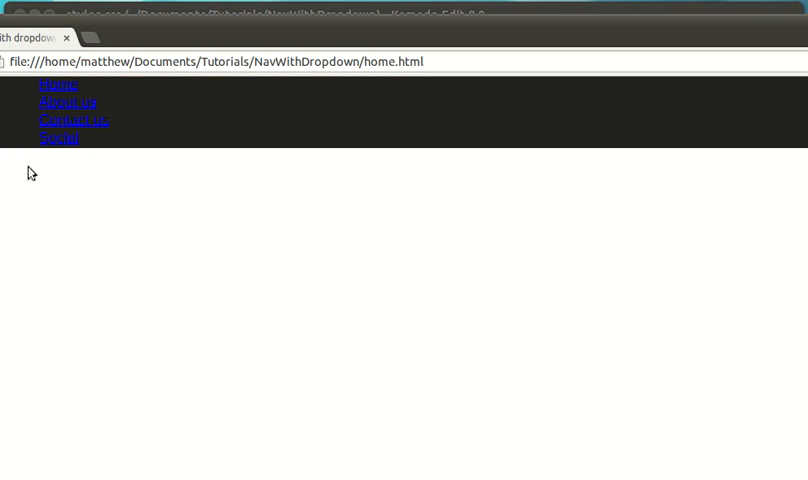
mouse_move(204, 104)
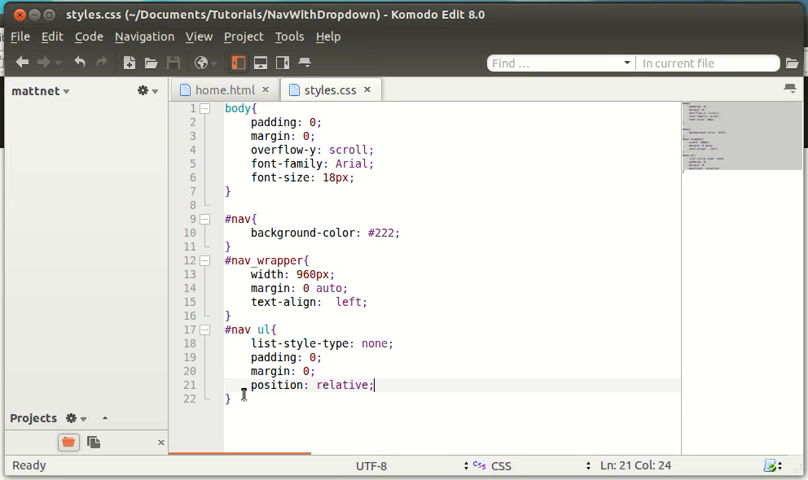
Add a #nav ul li rule with display inline-block and begin the next #nav selector
type("#nav")
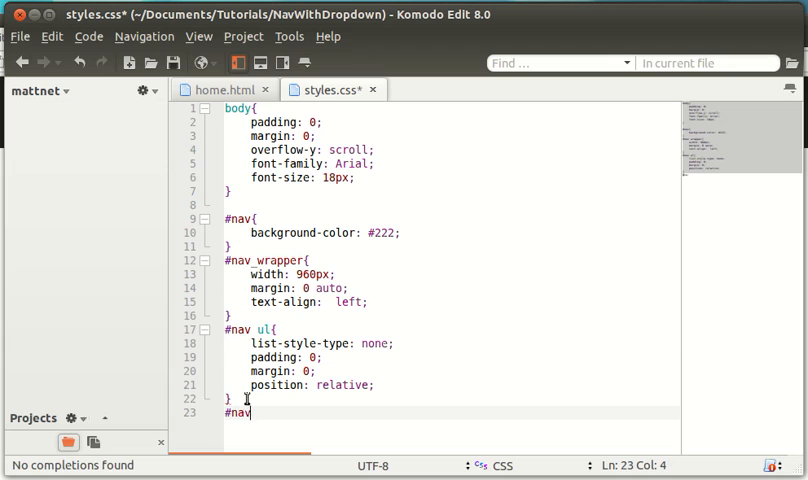
type("ul li{")
type("display: inline")
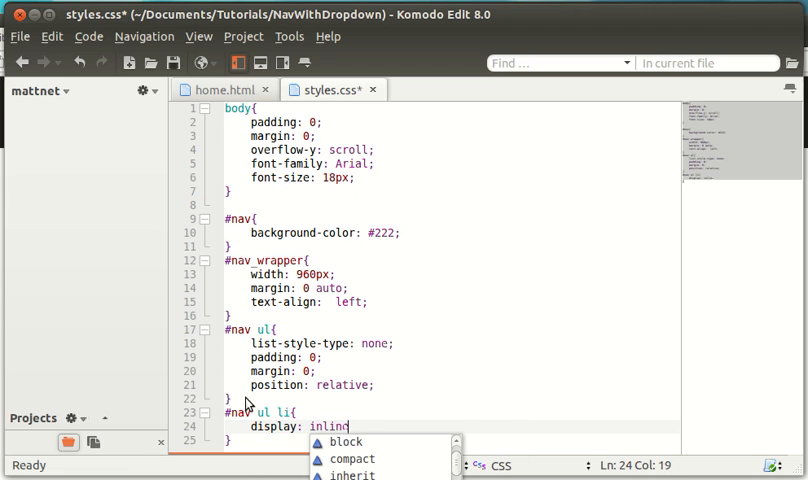
type("-block;")
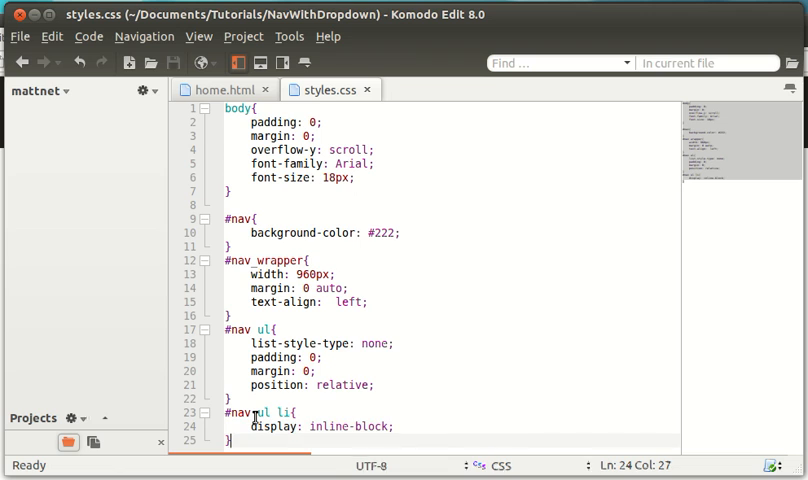
type("#nav")
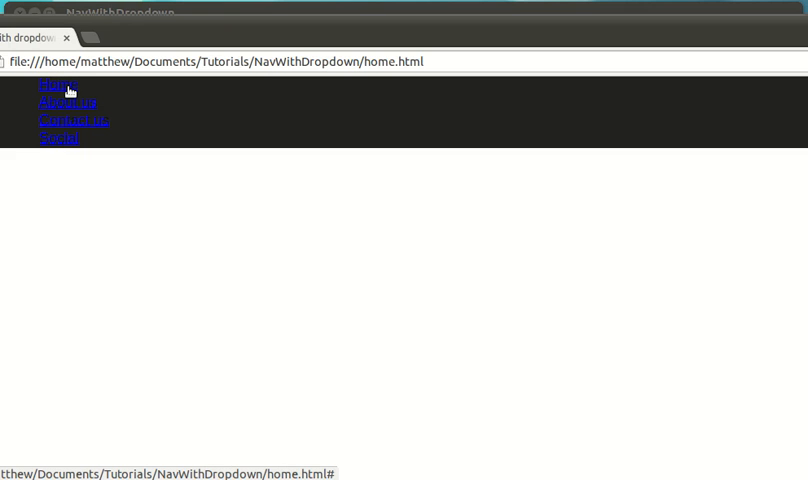
mouse_move(60, 144)
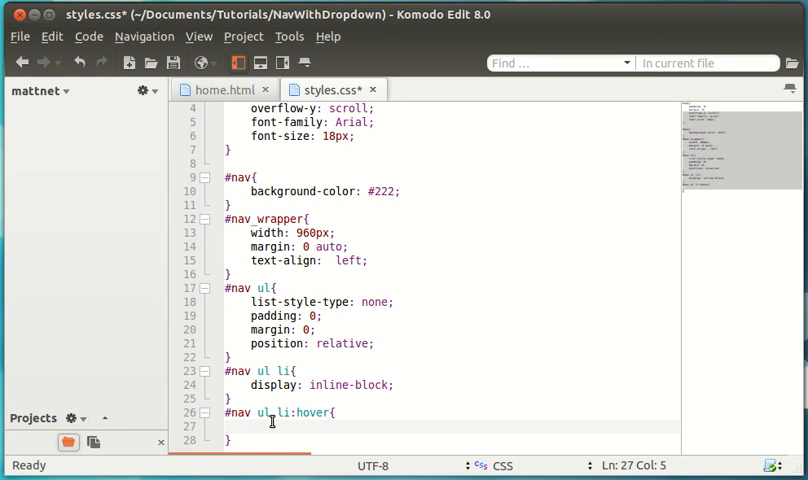
Give #nav ul li:hover a #333 background and start the #nav ul li a,visited rule
type("background-")
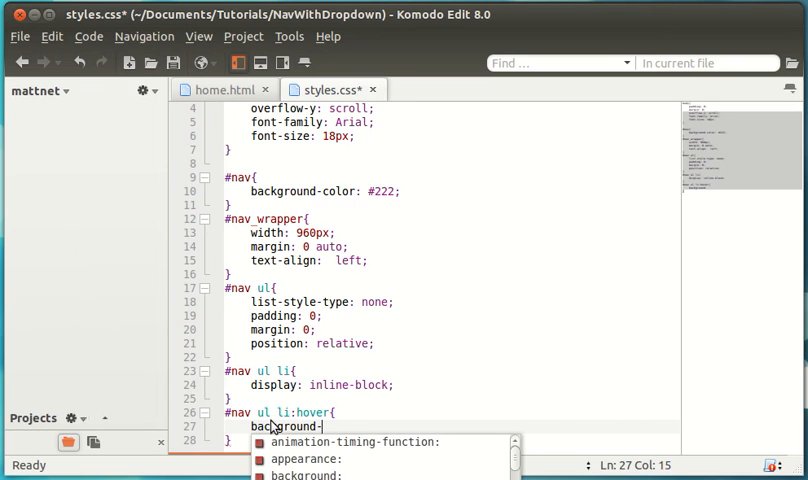
type("color: #333;")
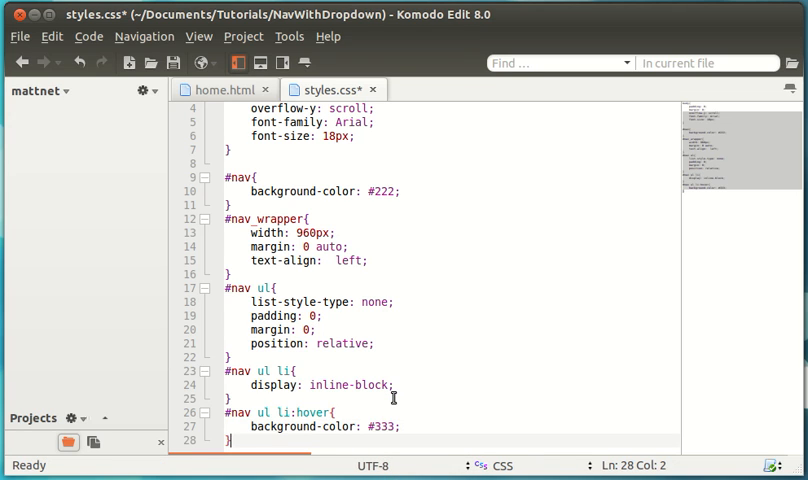
type("#nav")
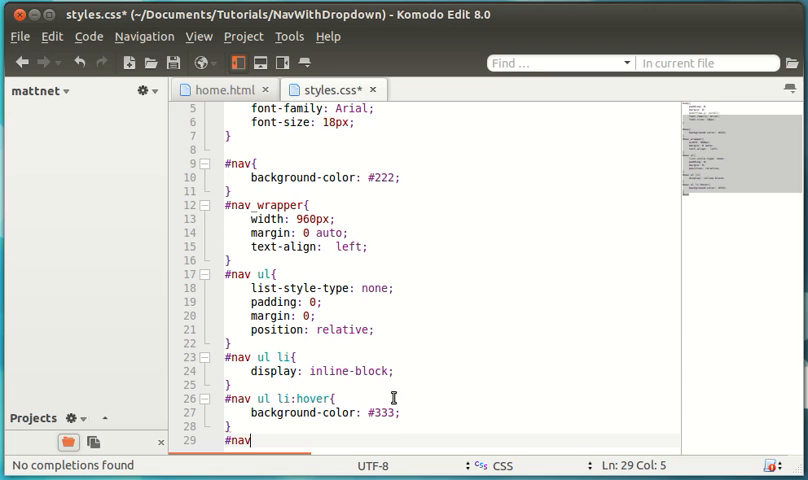
type("ul li a,visited{")
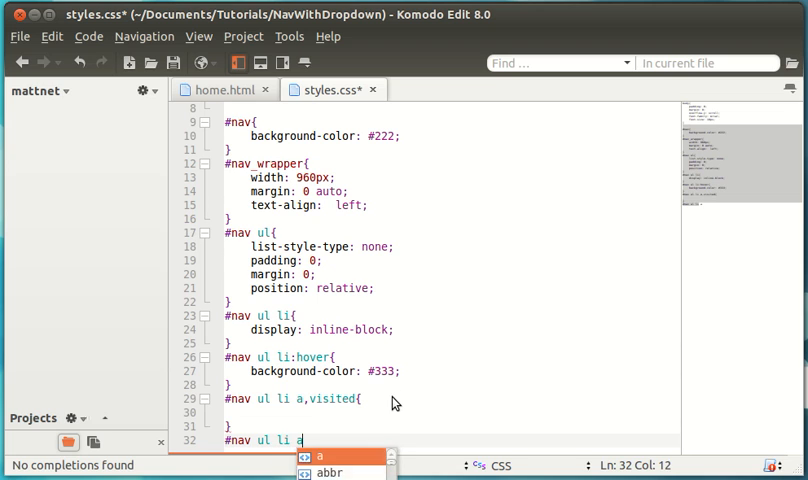
type(":")
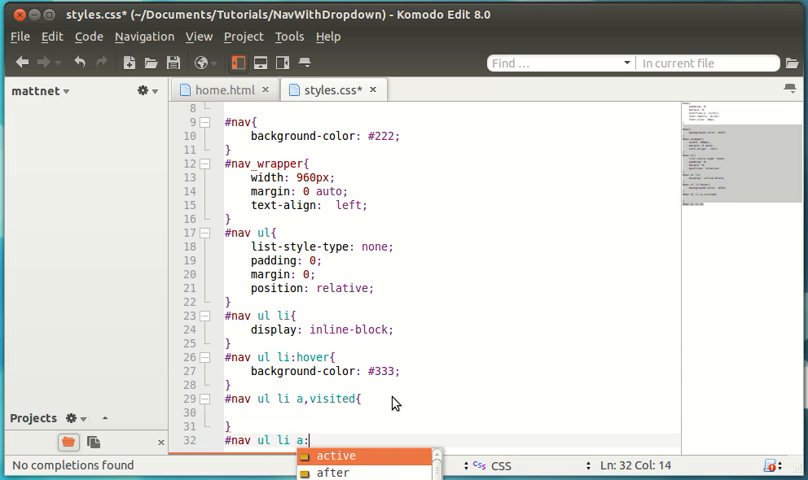
type("hover{")
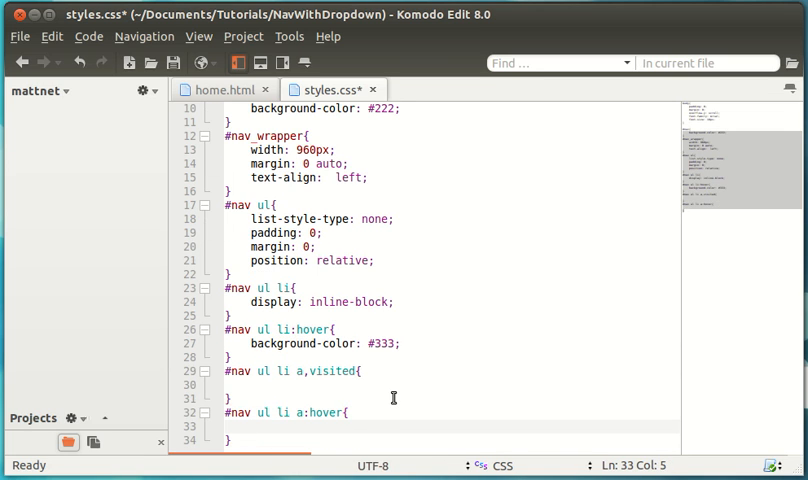
Set nav links to color #ccc, display block and padding 10px
type("color: #ccc;")
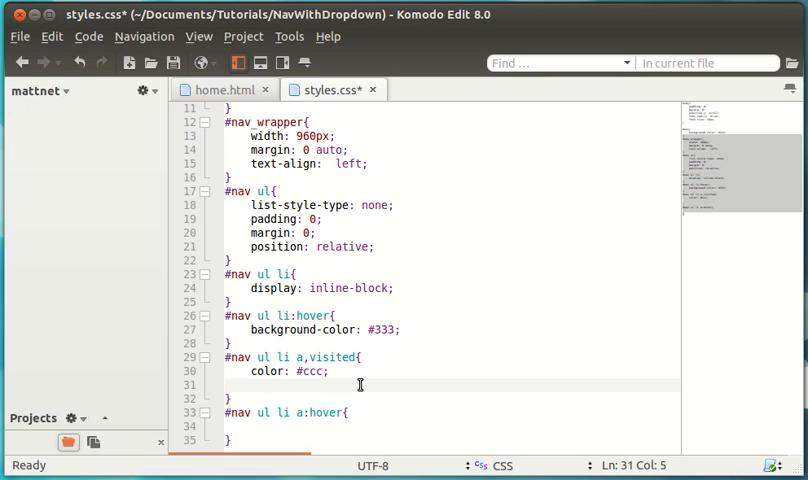
type("display")
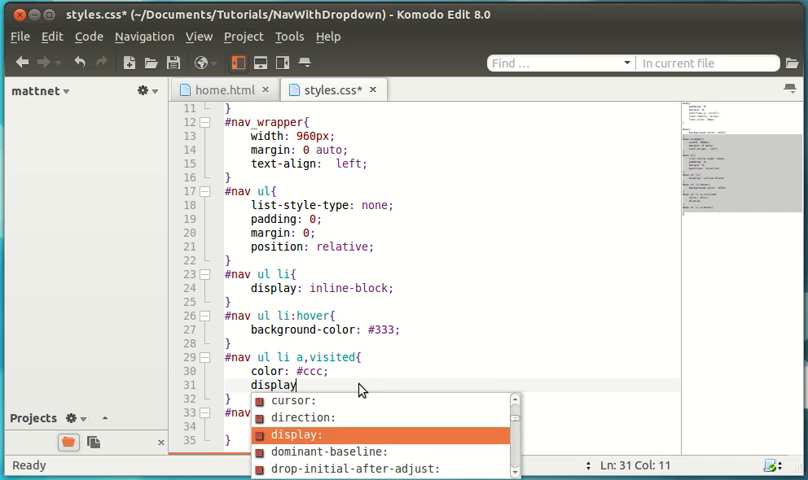
type("block;")
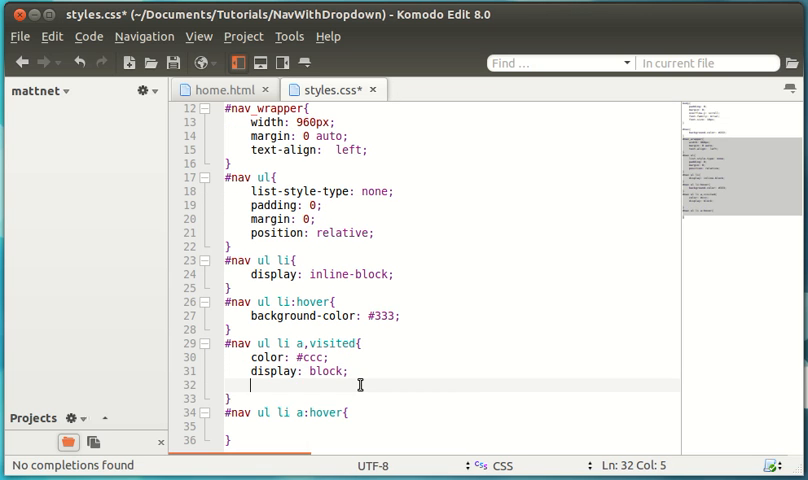
type("padding: 10px")
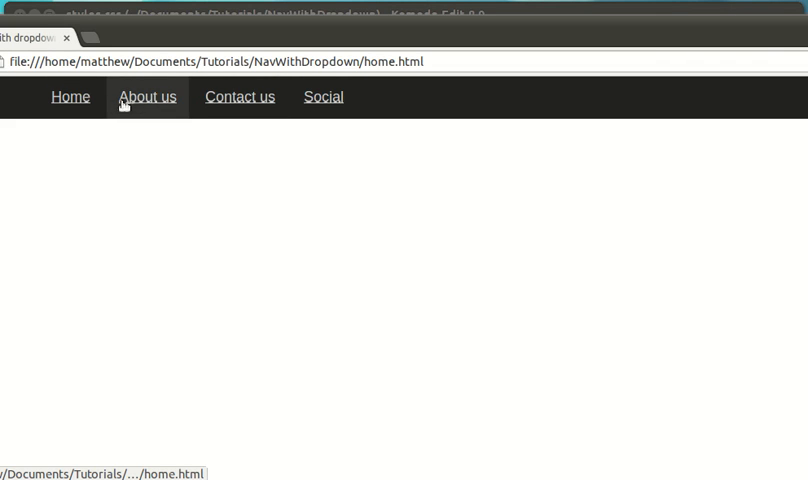
mouse_move(124, 108)
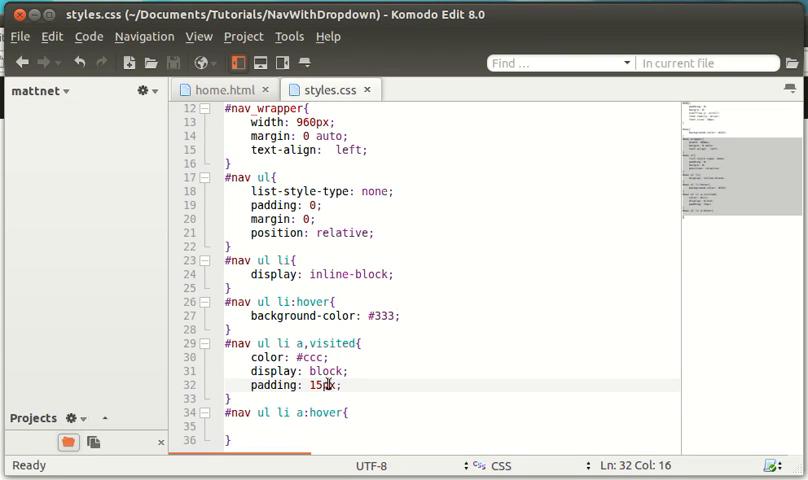
Enlarge the nav link padding to 15px in styles.css
type("text")
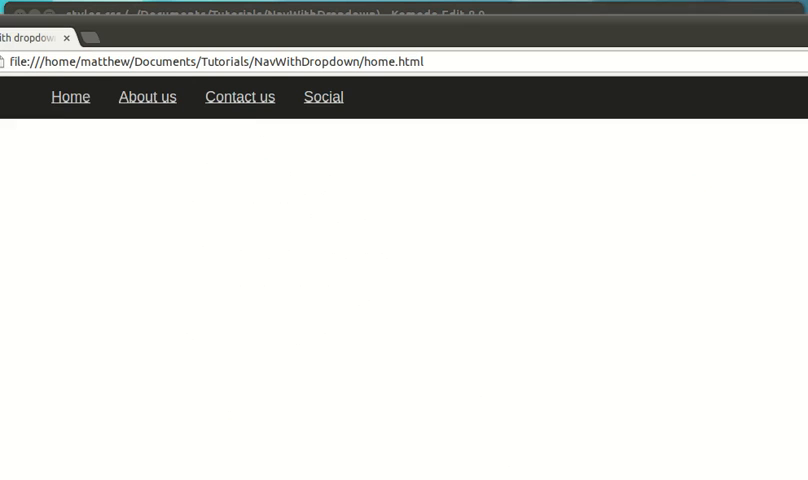
mouse_move(240, 96)
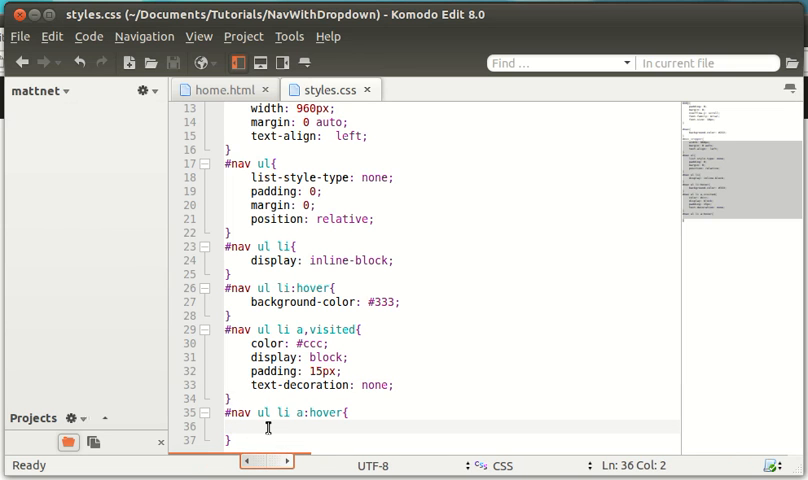
Give the '#nav ul li a:hover' rule color #ccc and a text-decoration property
key("BackSpace")
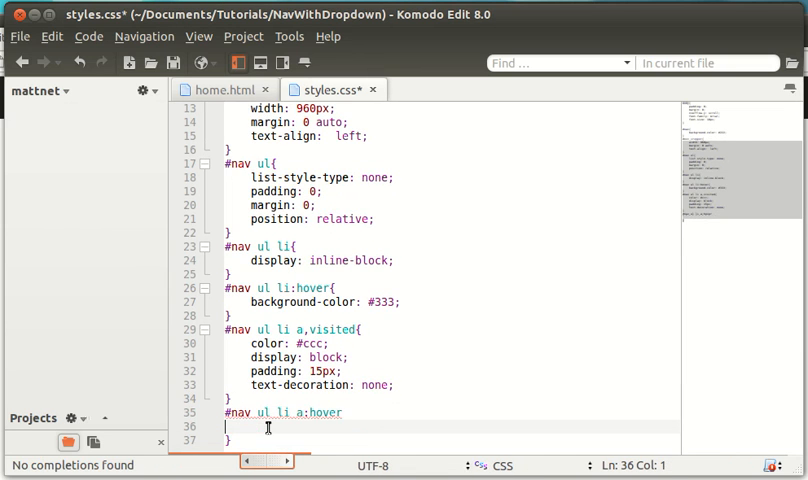
type("{")
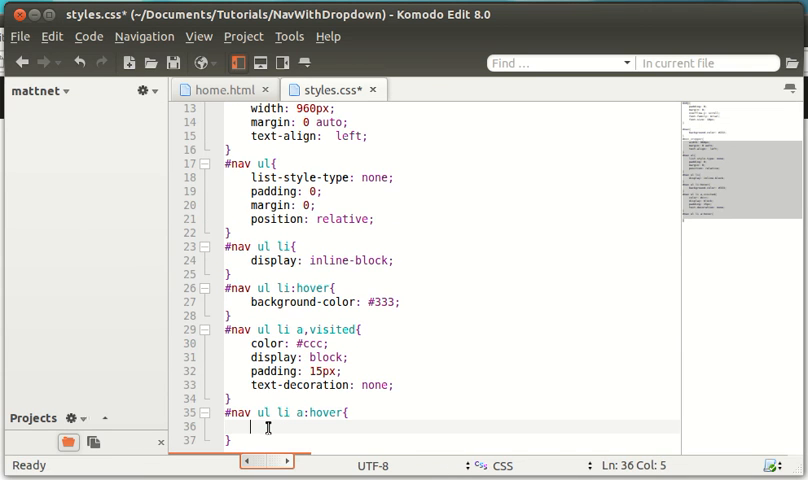
type("color: #ccc;")
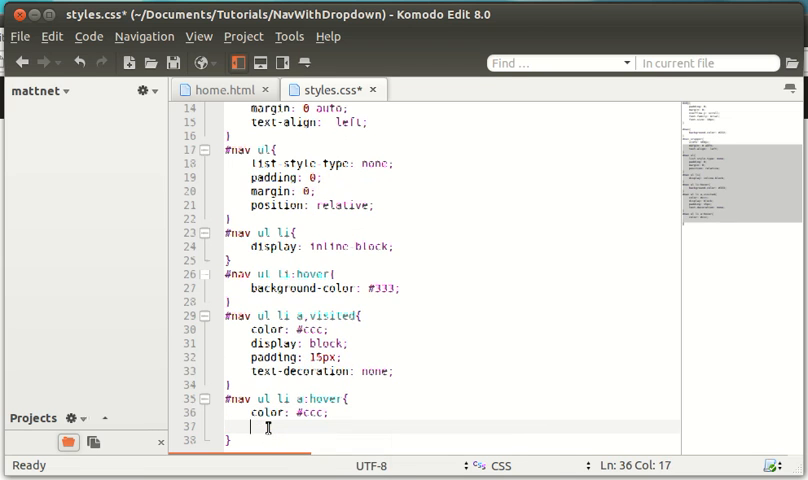
type("text-decoration: r")
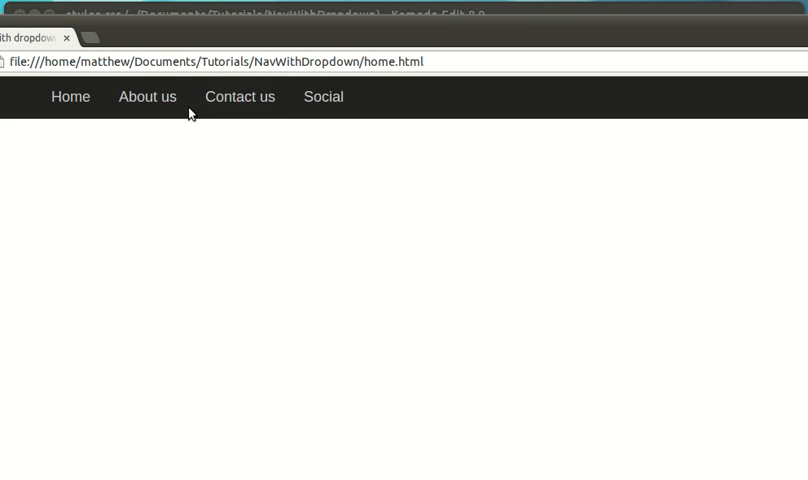
mouse_move(322, 96)
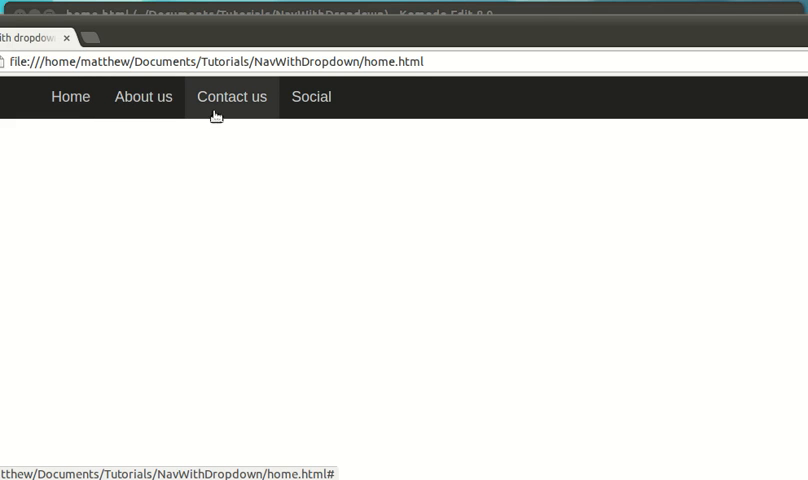
mouse_move(270, 118)
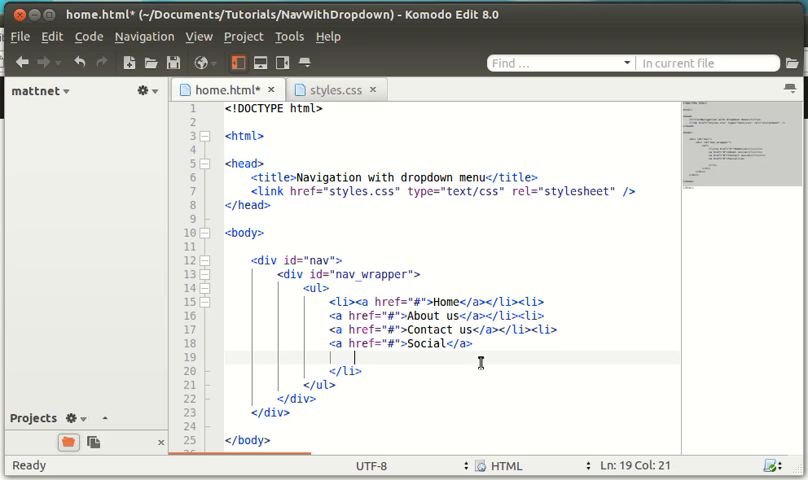
Nest a <ul> of Youtube, Twitter and Facebook links under the Social item in home.html
type("<ul></ul>")
type("<li></li>")
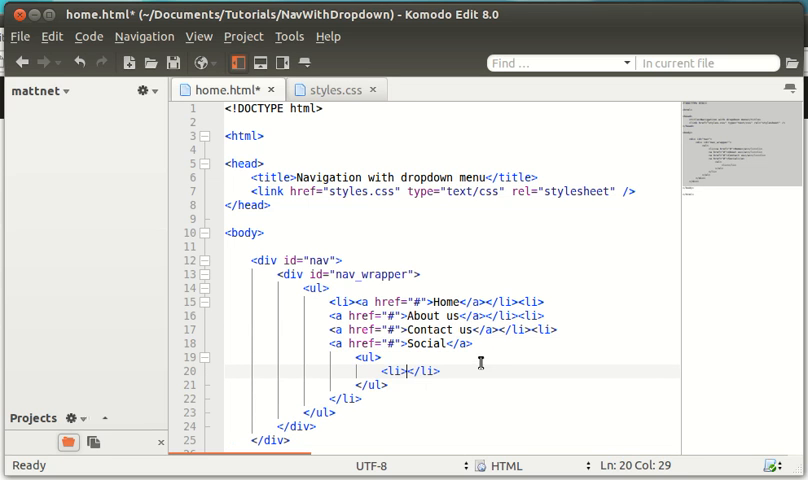
type("<a href=\"#\">Youtube</a")
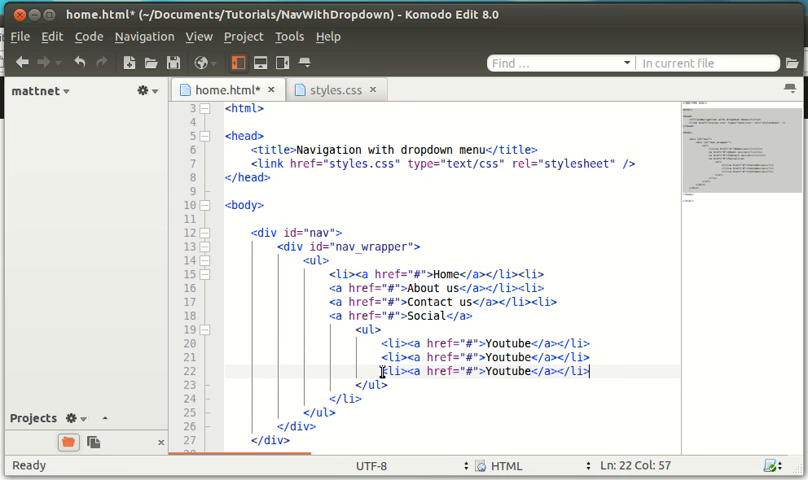
double_click(510, 356)
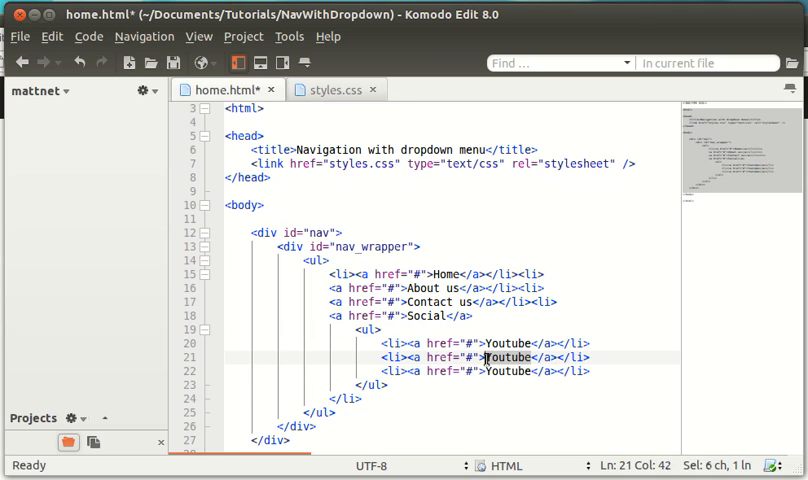
type("Twitter")
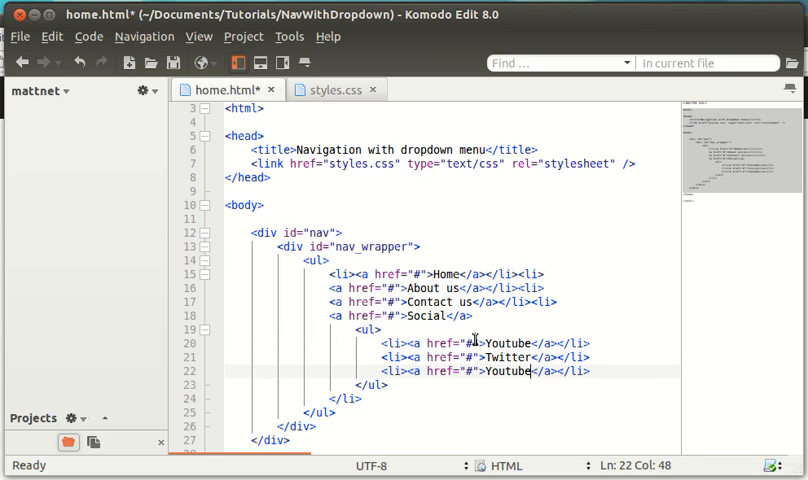
type("Facebo")
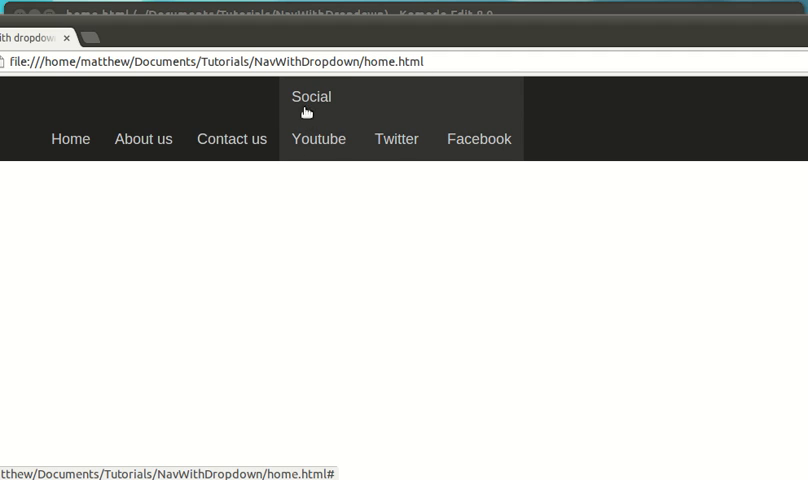
mouse_move(304, 150)
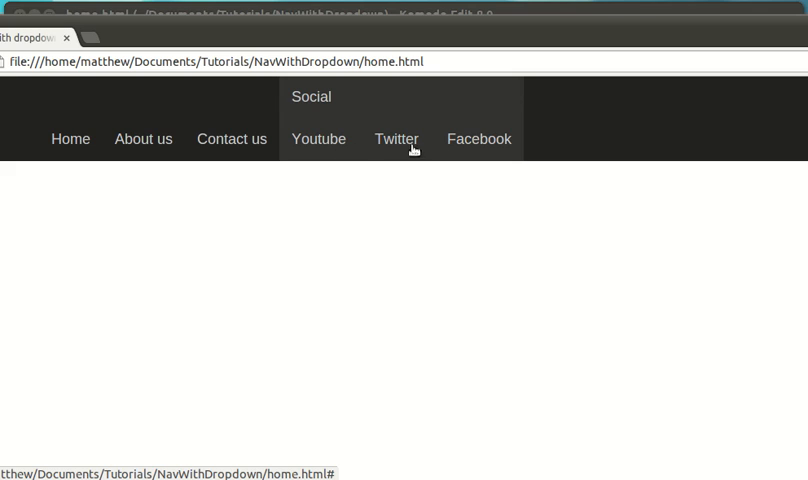
mouse_move(336, 148)
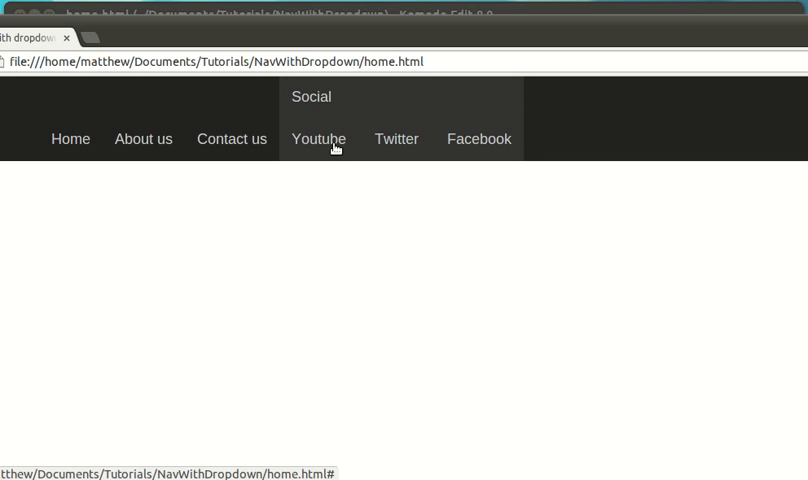
mouse_move(252, 214)
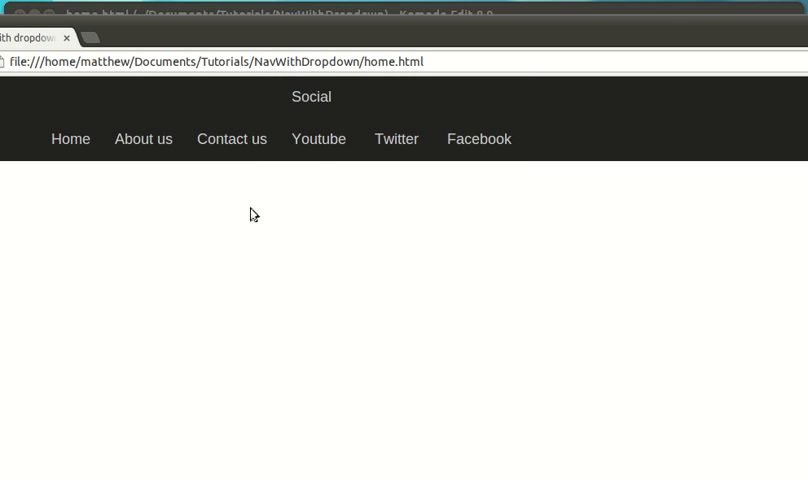
mouse_move(260, 188)
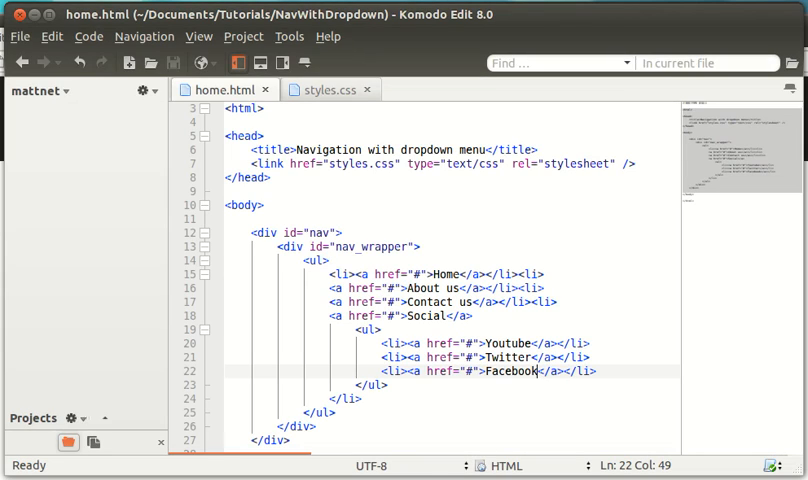
Add a '#nav ul li:hover ul{ display: block; }' rule to styles.css
left_click(324, 88)
type("#")
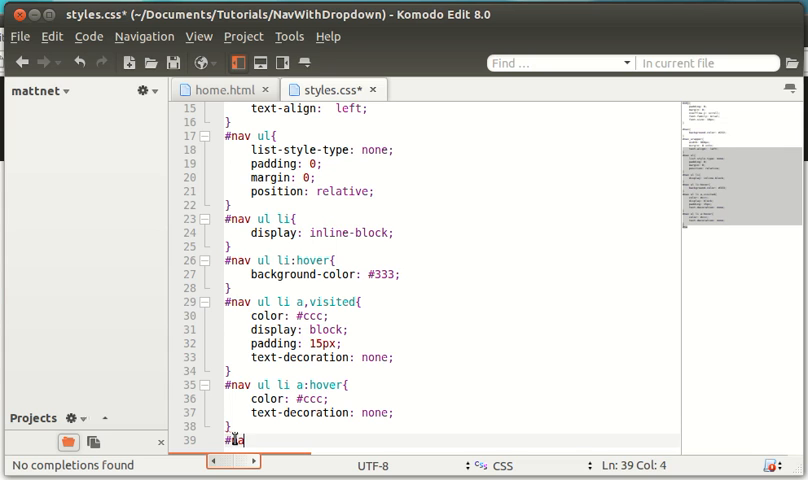
type("nav ul li")
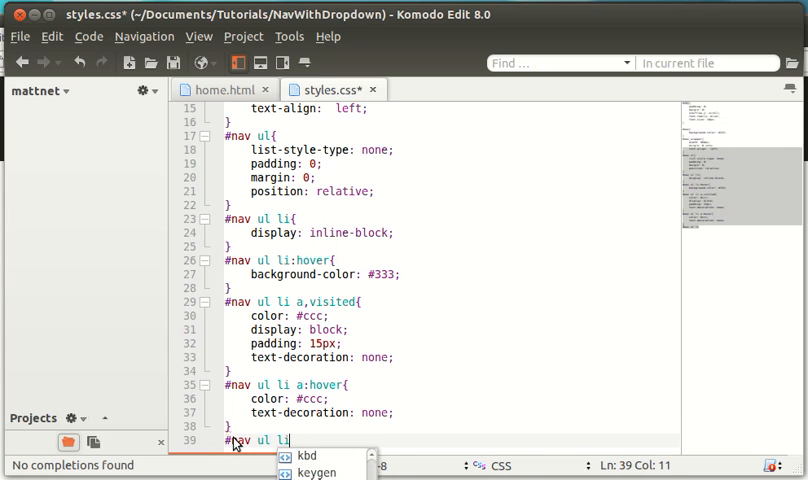
type(":hover")
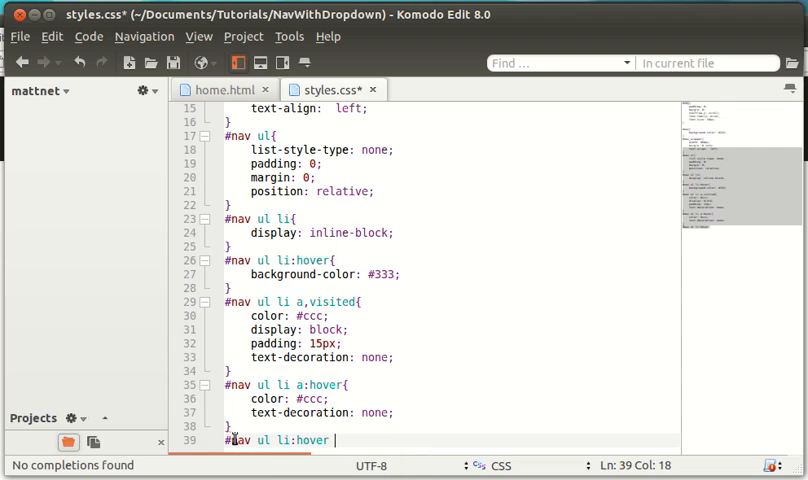
type("ul{")
type("display: block;")
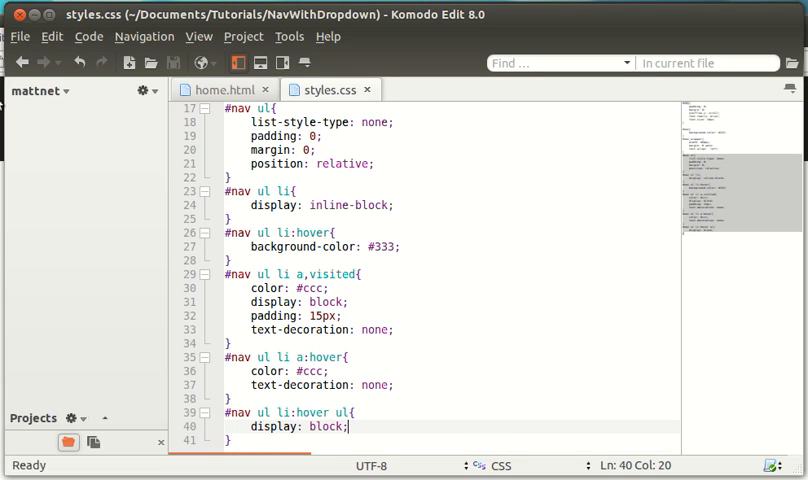
Compare the home.html menu markup against the new hover rule in the stylesheet
left_click(222, 88)
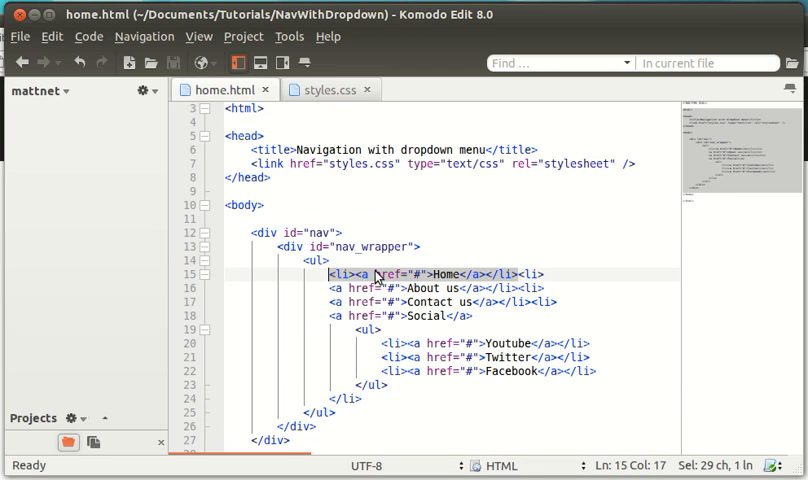
left_click(324, 88)
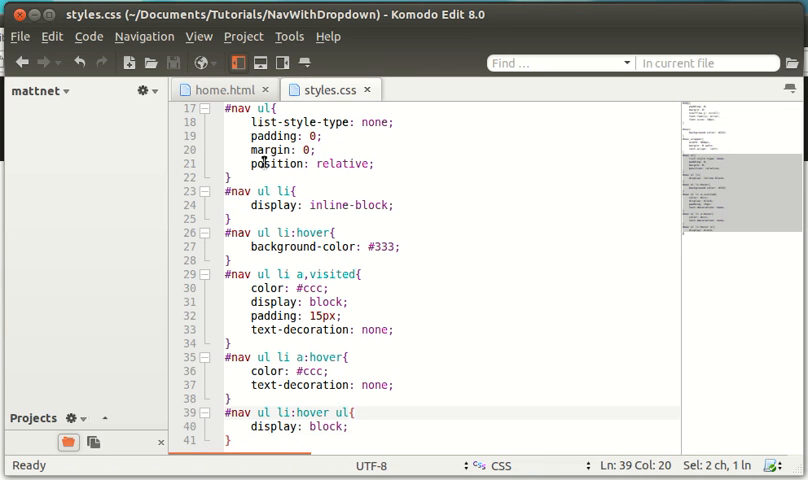
left_click(226, 88)
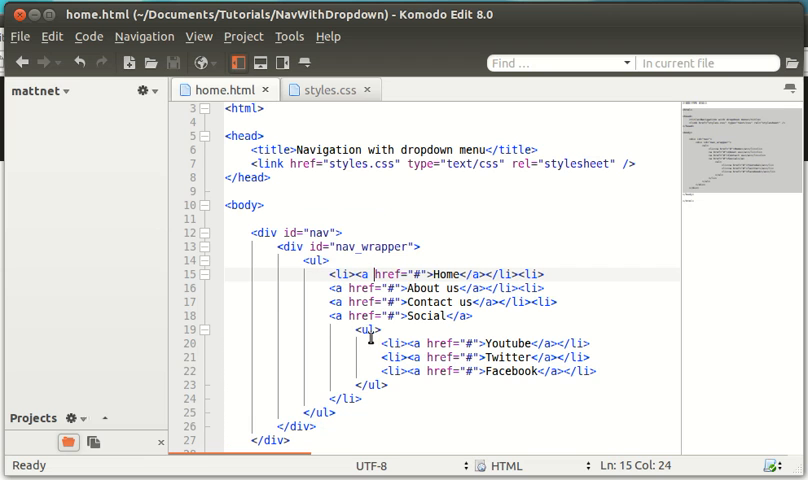
left_click(326, 88)
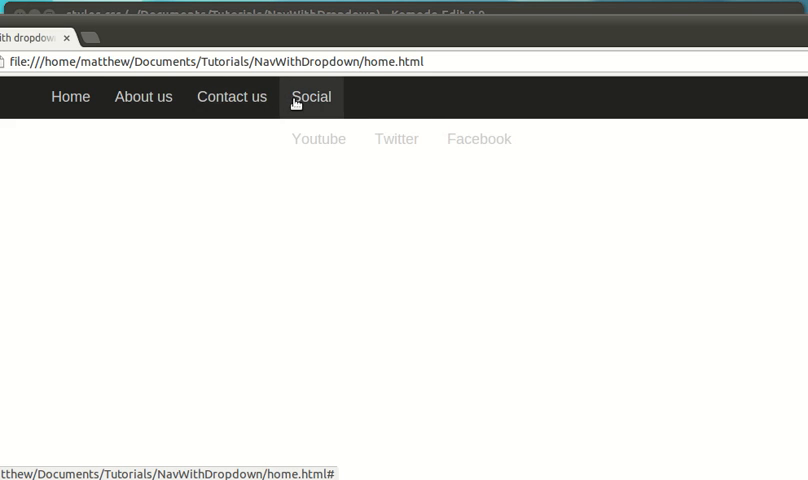
mouse_move(232, 96)
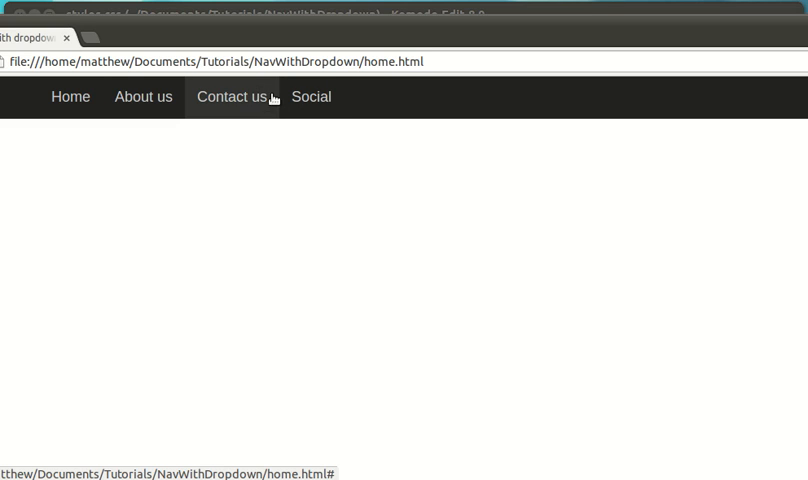
mouse_move(312, 96)
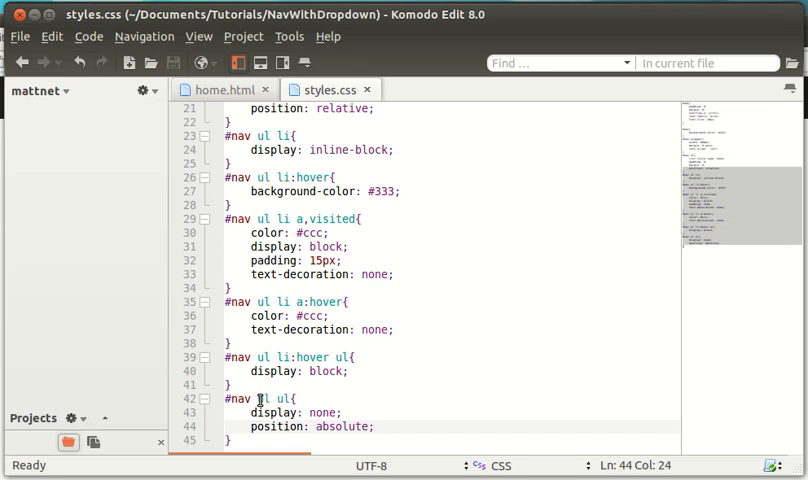
Add a '#nav ul ul li{ display: block; }' rule and try the Twitter link in the dropdown
left_click(376, 426)
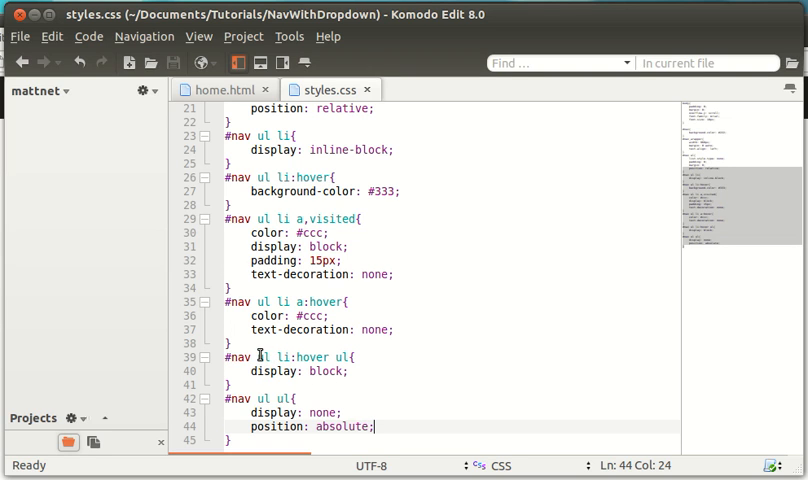
mouse_move(270, 352)
type("#nav ul ul li{")
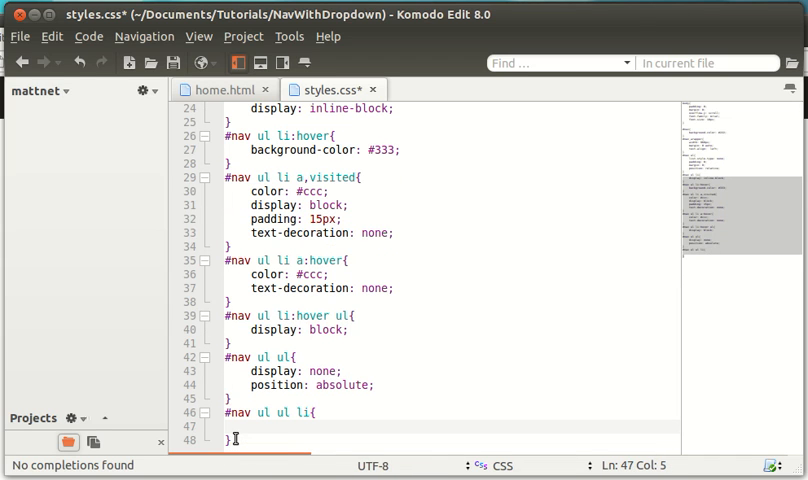
type("displ")
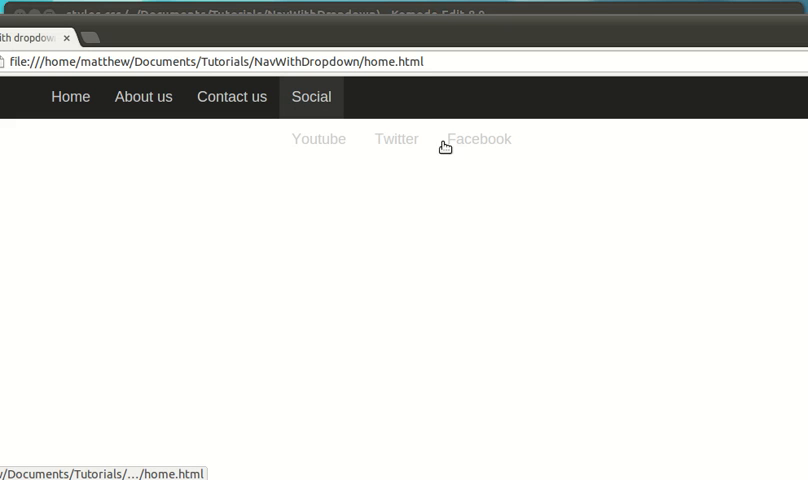
mouse_move(396, 140)
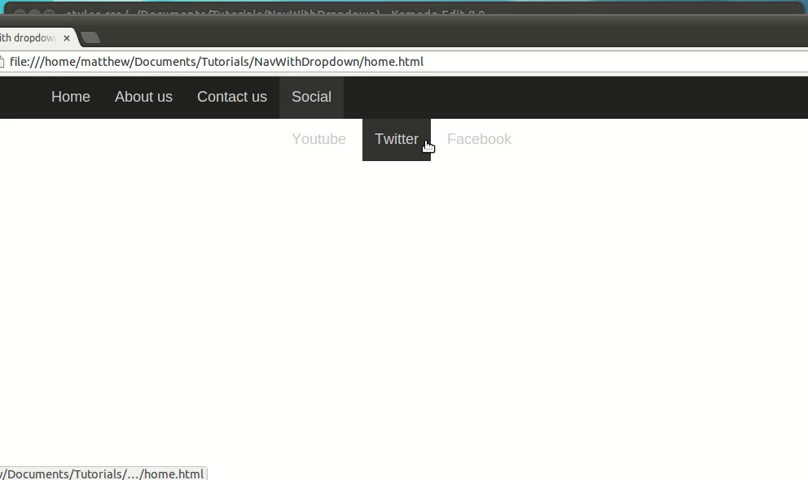
left_click(396, 140)
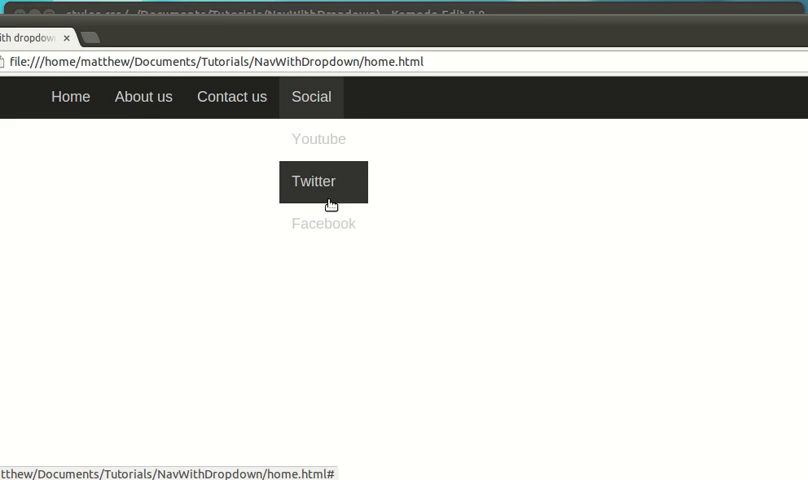
mouse_move(312, 96)
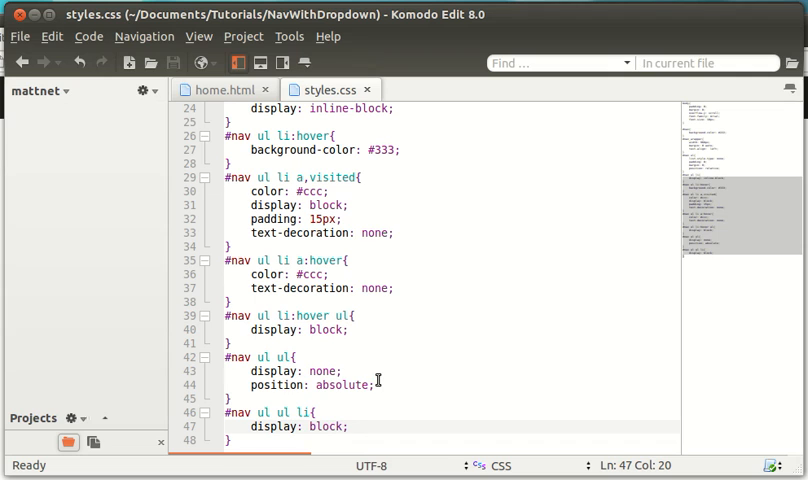
Add 'background-color: #333;' to the '#nav ul ul' submenu rule
left_click(378, 384)
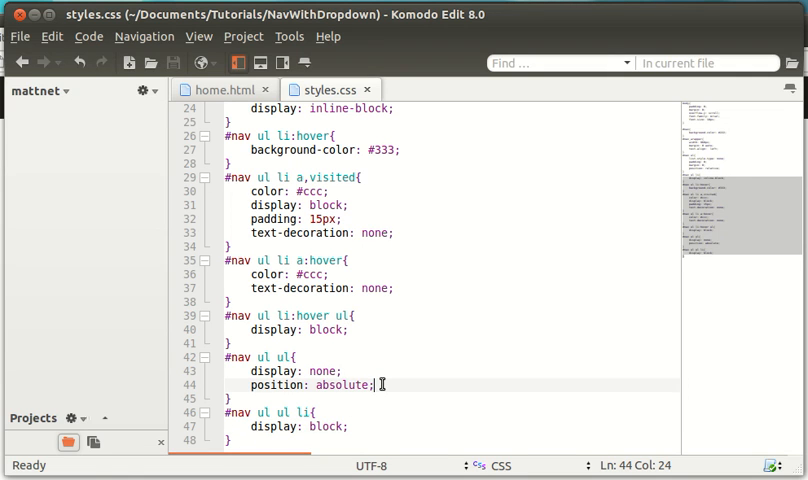
type("b")
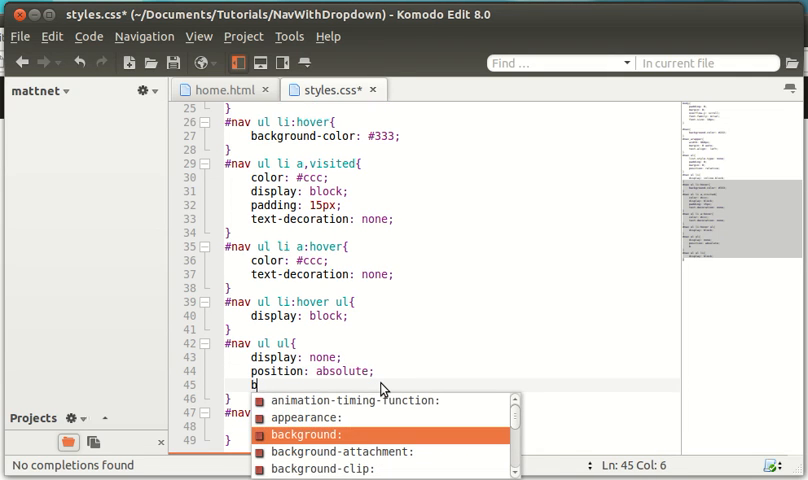
type("ackground-col")
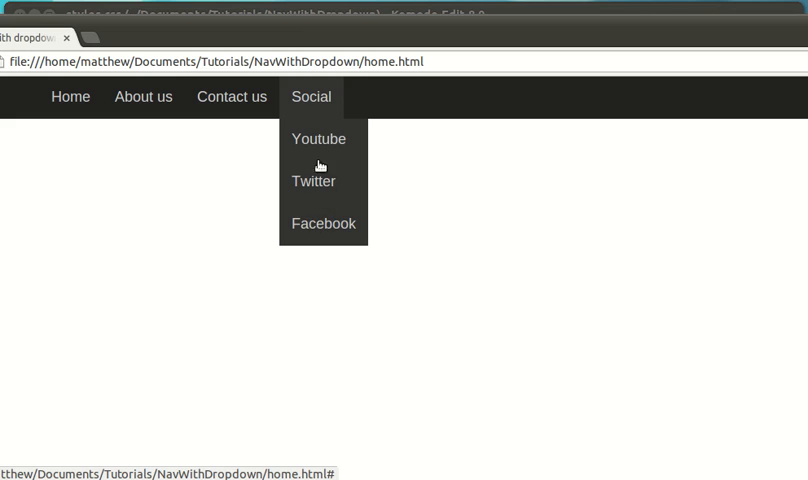
mouse_move(292, 116)
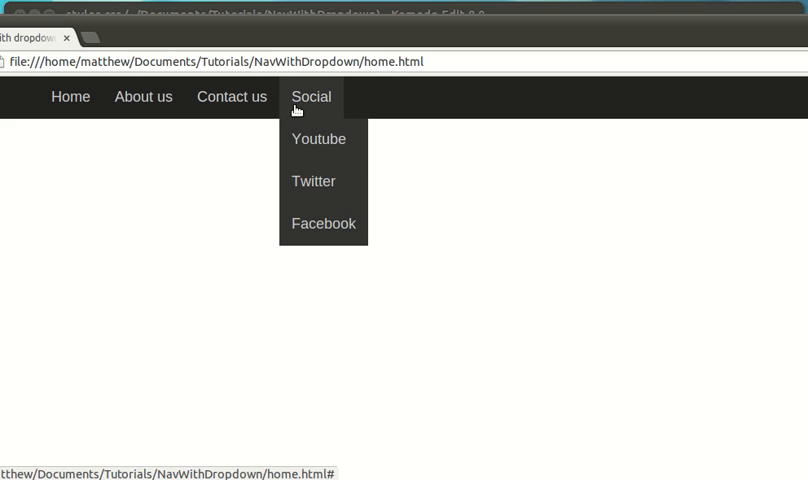
mouse_move(286, 98)
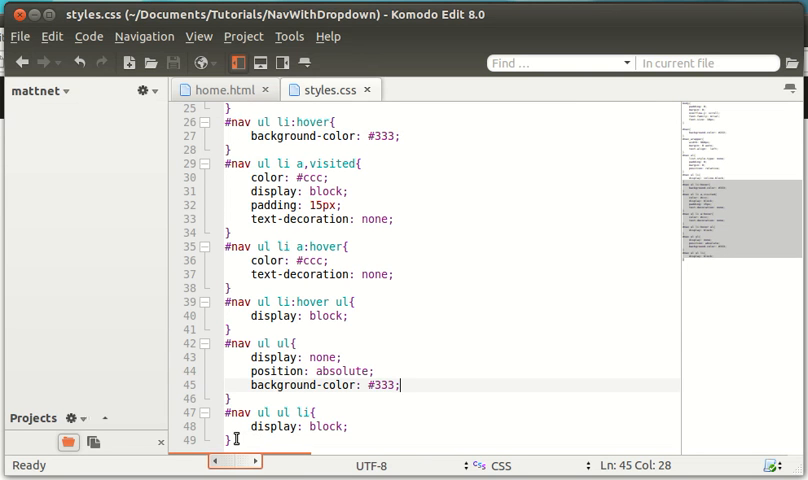
Add dropdown link rules with color #ccc and a teal 0b9-style hover colour
left_click(236, 440)
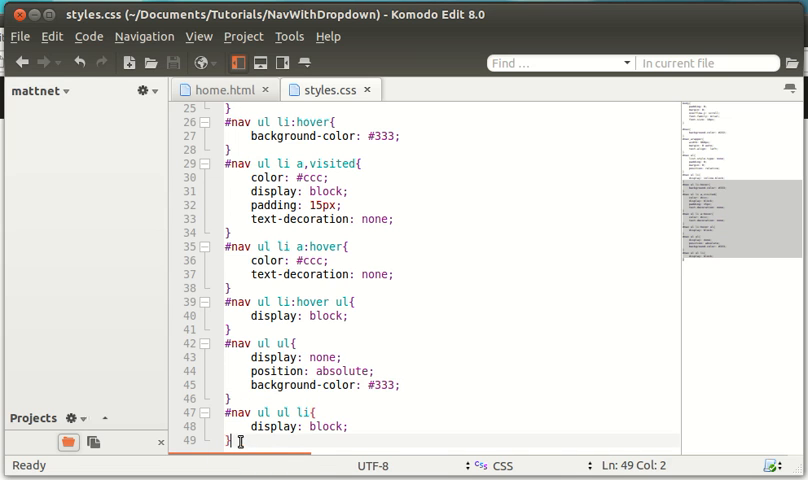
type("#nav ul ul li a,visited")
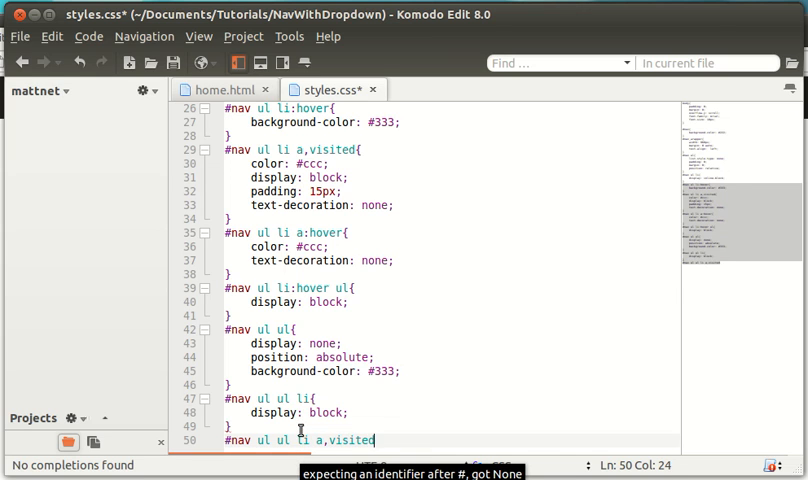
type("color: #")
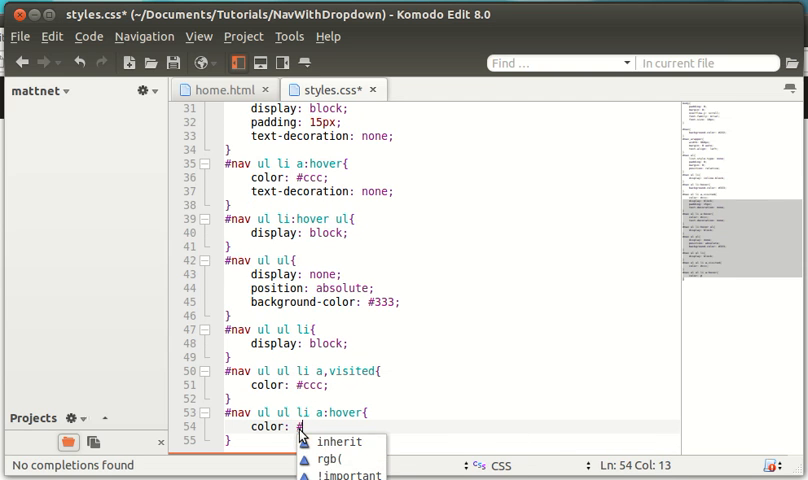
type("0b9")
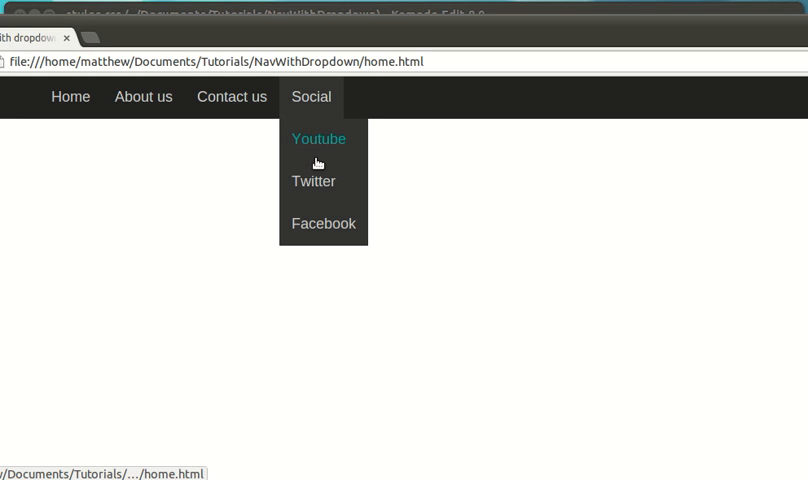
mouse_move(312, 180)
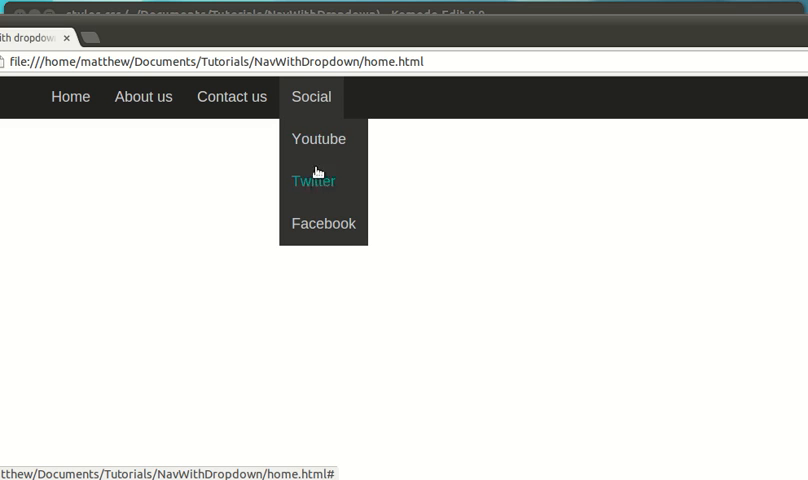
mouse_move(316, 228)
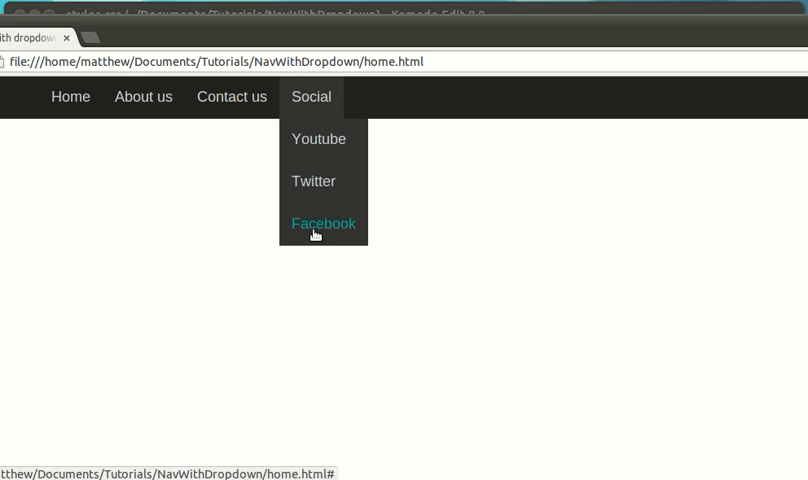
left_click(324, 224)
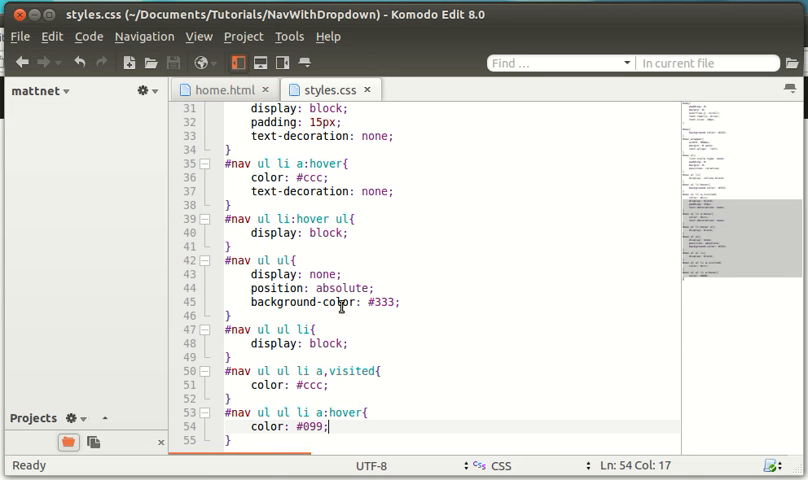
Add 'border: 5px solid #222;' to the dropdown rule and begin a border-top property
left_click(404, 302)
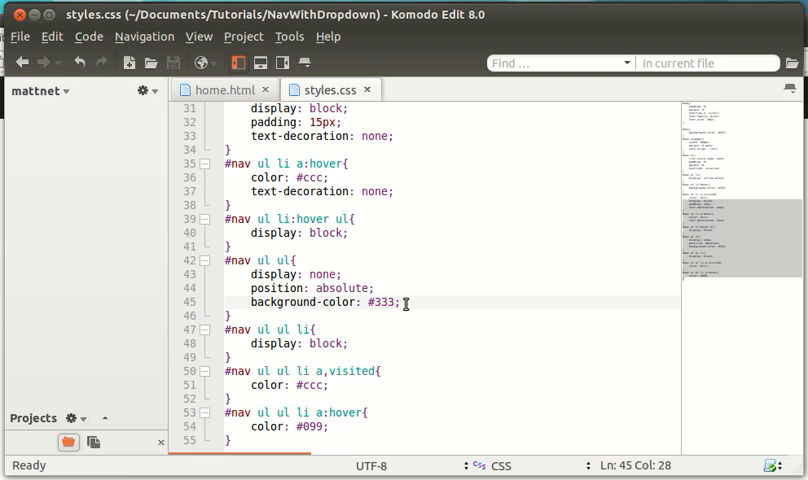
type("border:")
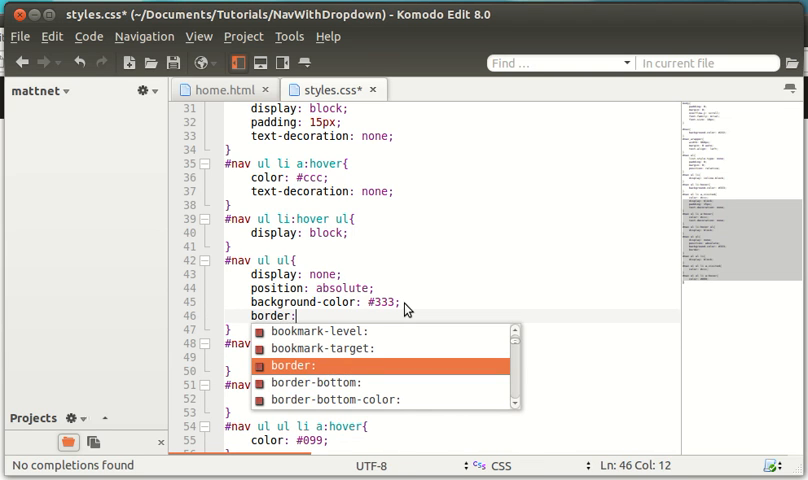
type("5px solid #222")
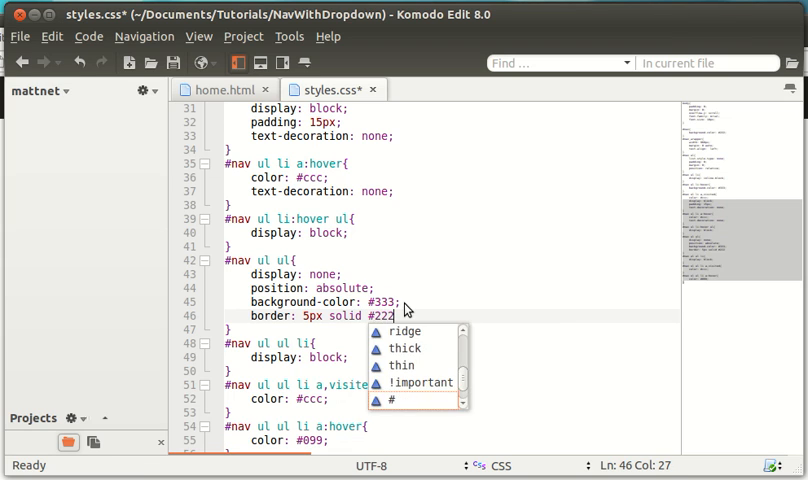
type(";")
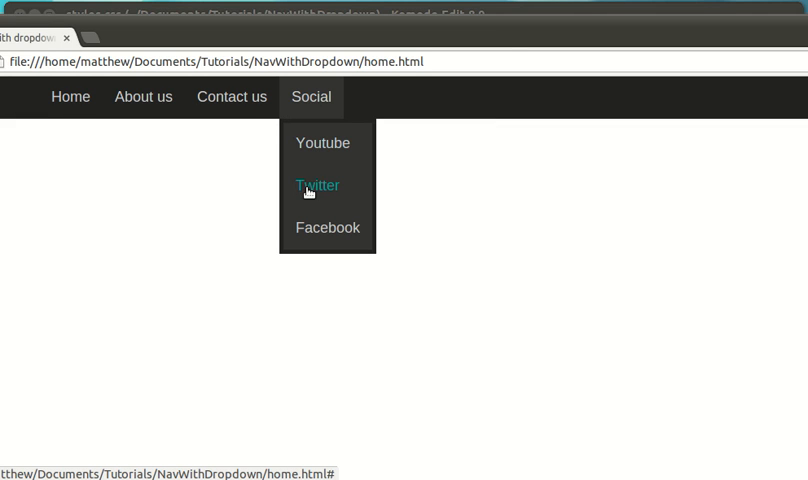
mouse_move(316, 126)
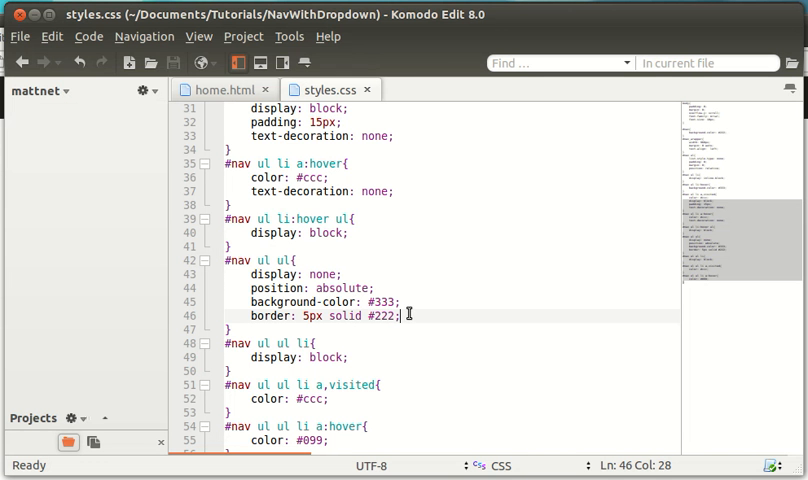
type("border-top")
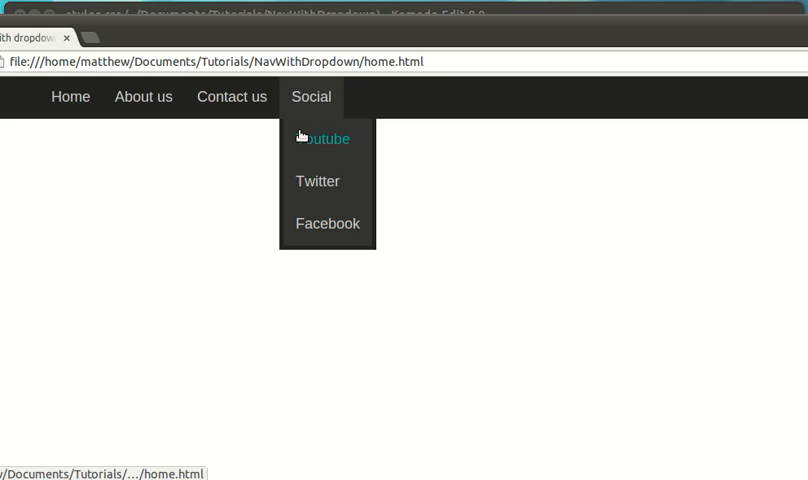
Add 'border-top: 0;' and 'margin-left: -5px;' to the '#nav ul ul' rule
left_click(322, 138)
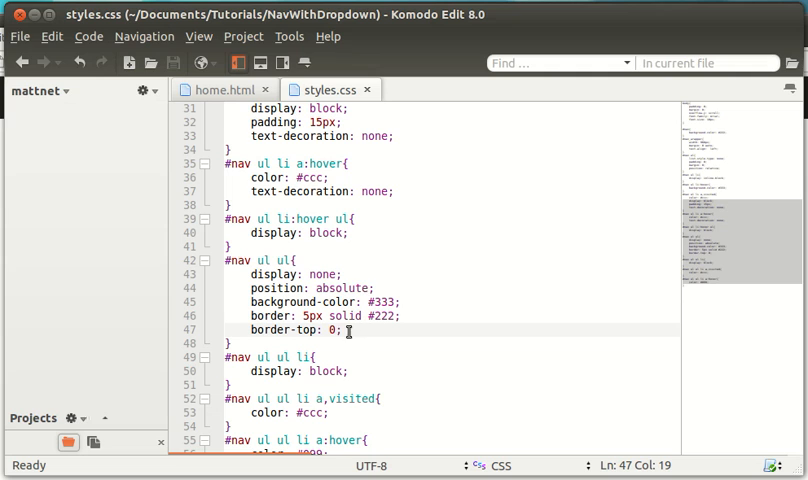
type("margin-left: -")
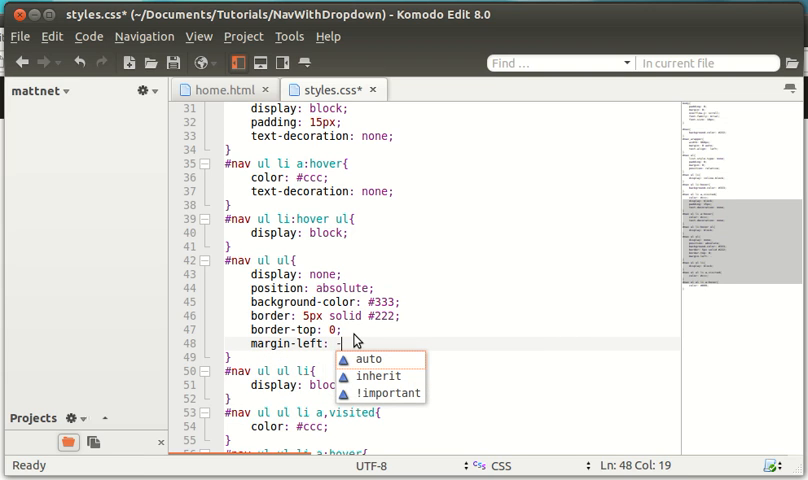
type("5")
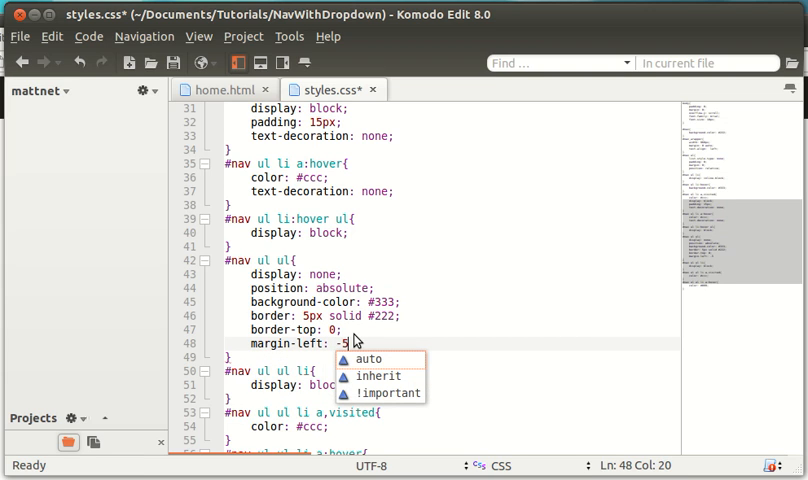
type("px;")
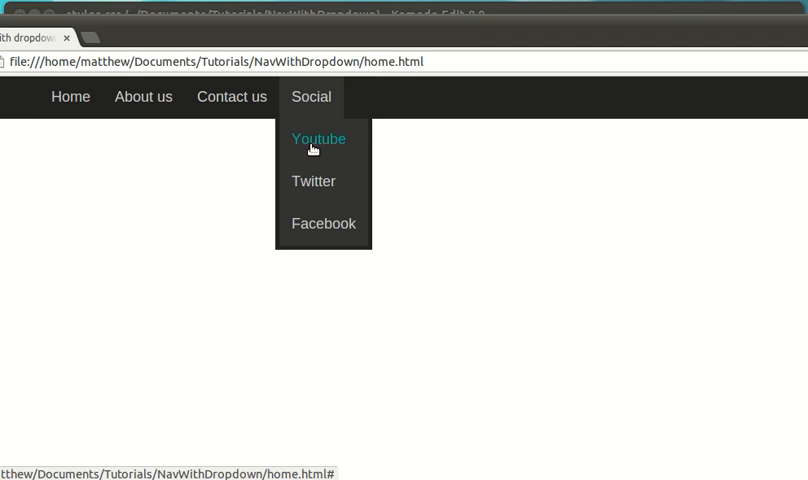
mouse_move(282, 132)
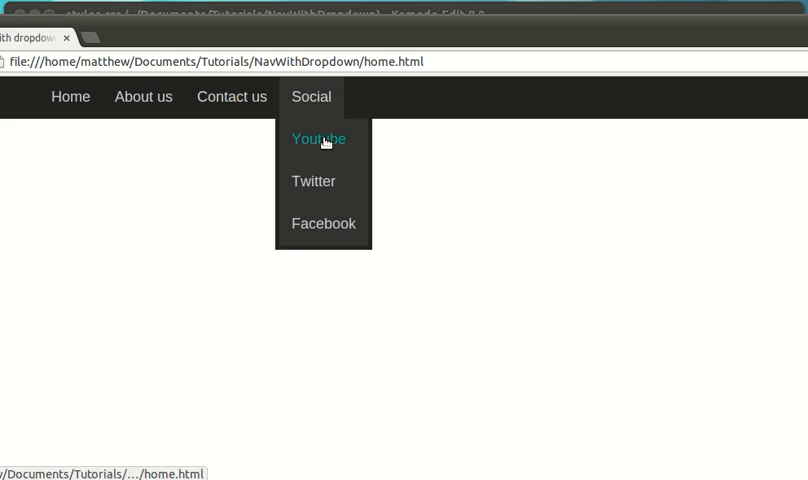
mouse_move(532, 102)
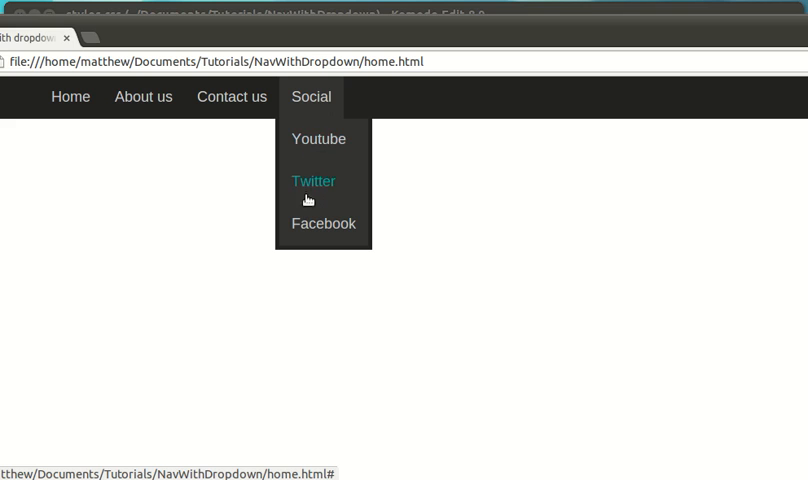
mouse_move(312, 188)
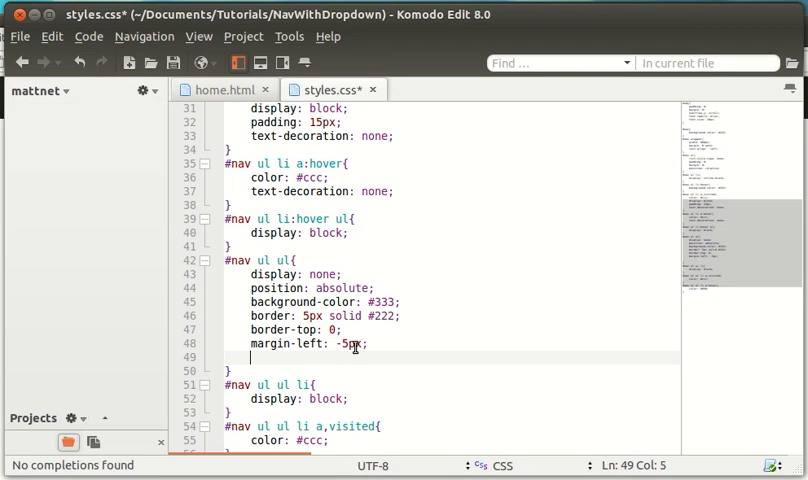
Add 'min-width: 200px;' to the dropdown rule and test with a long label in home.html
type("min-width:")
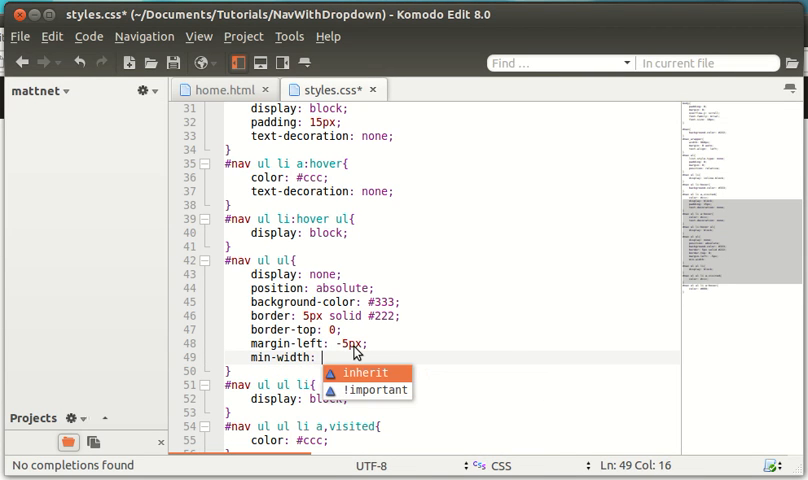
type("200px")
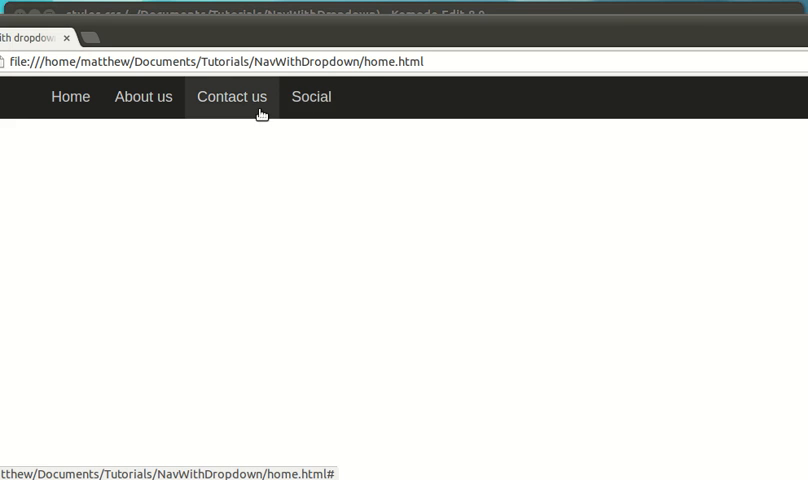
mouse_move(312, 96)
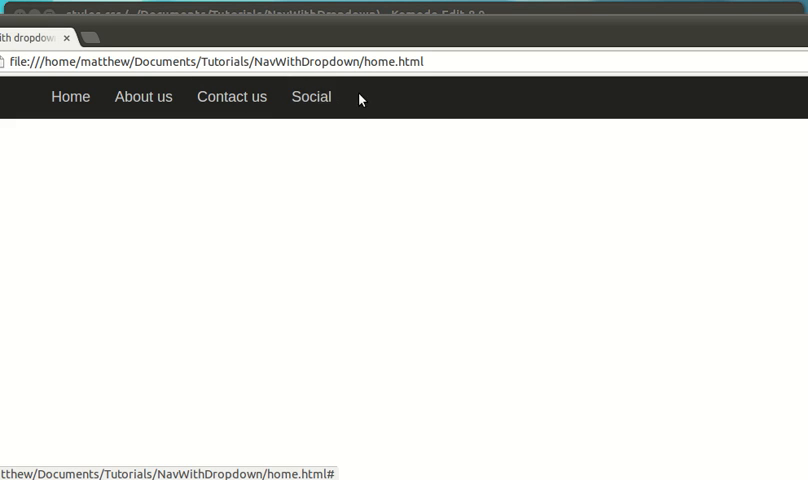
mouse_move(312, 96)
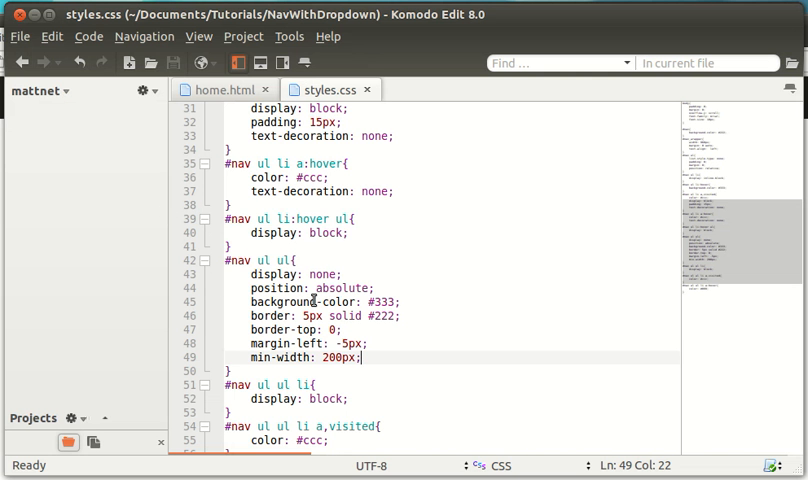
left_click(224, 88)
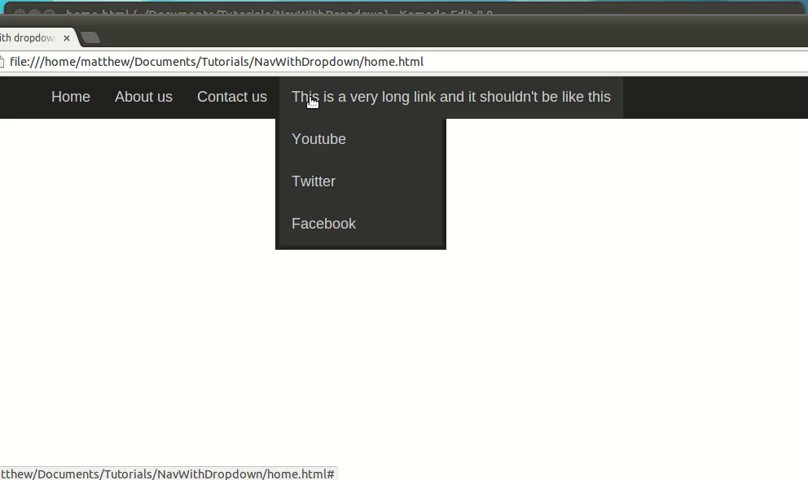
mouse_move(324, 224)
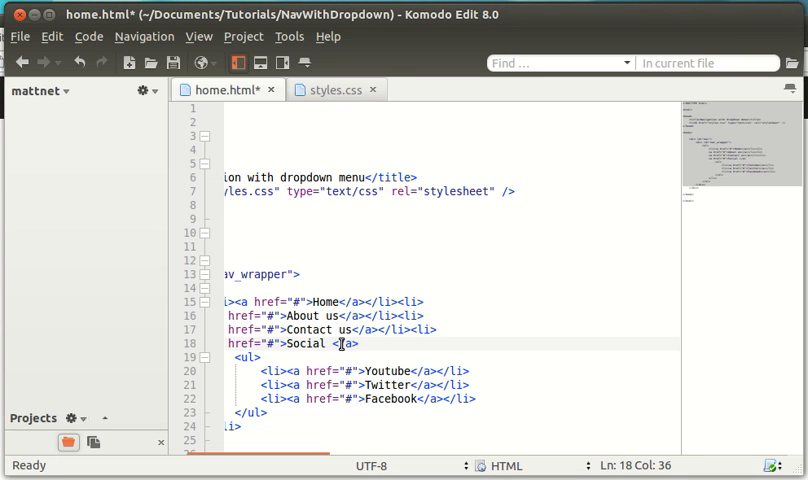
Insert <img src="arrow.png"> inside the Social link in home.html, then return to the stylesheet
type("img src=\"<")
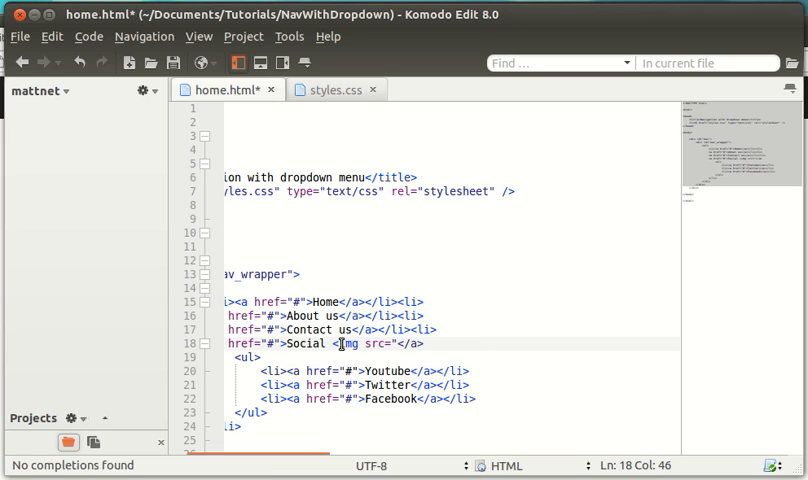
type("arrow.png")
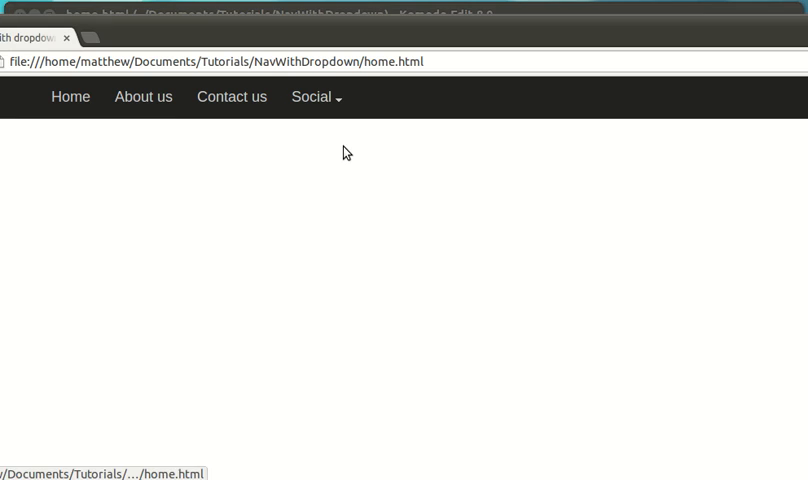
left_click(312, 96)
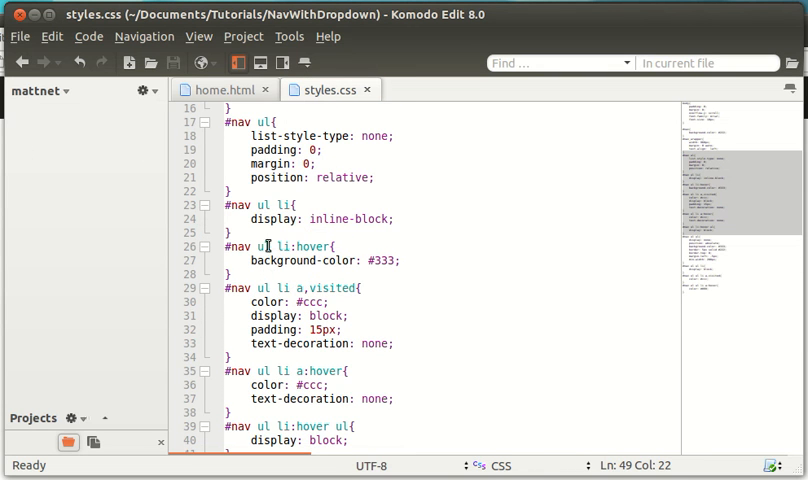
Add a '#nav ul li img' rule after the hover rule for aligning the arrow image
left_click(234, 232)
type("#")
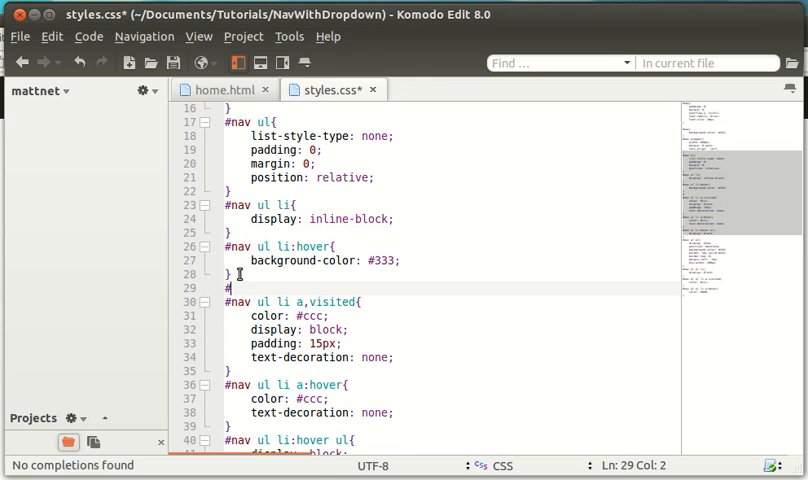
type("nav ul li img{")
type("vertical-align: middle;")
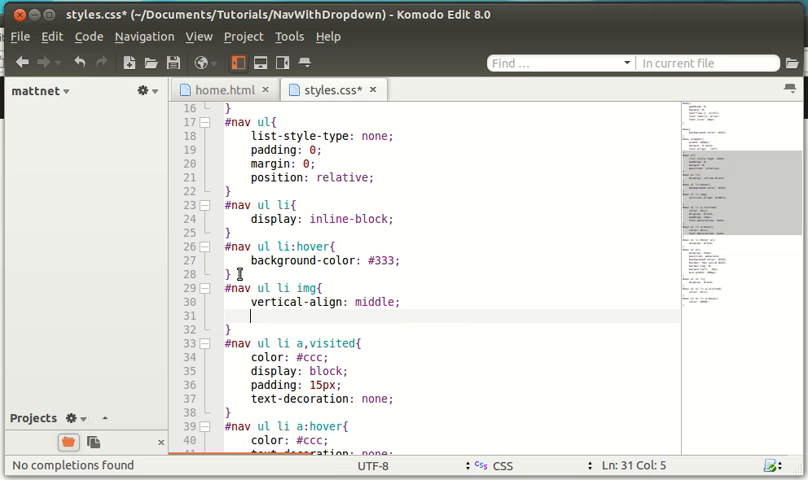
type("padding-lef")
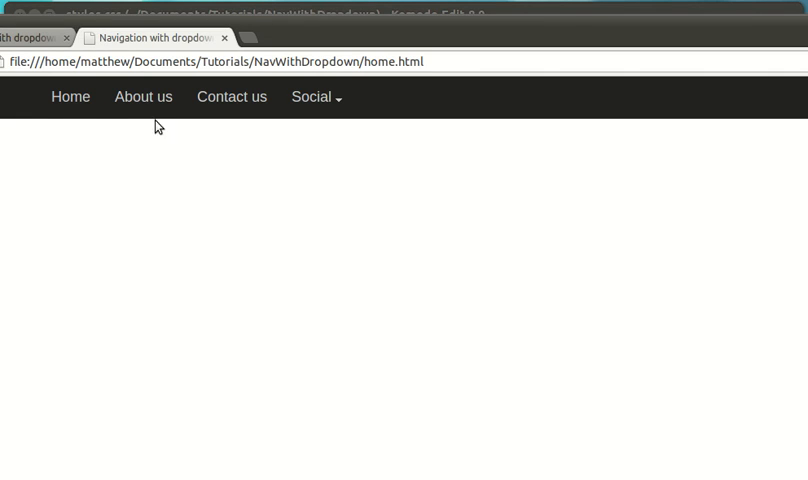
mouse_move(42, 56)
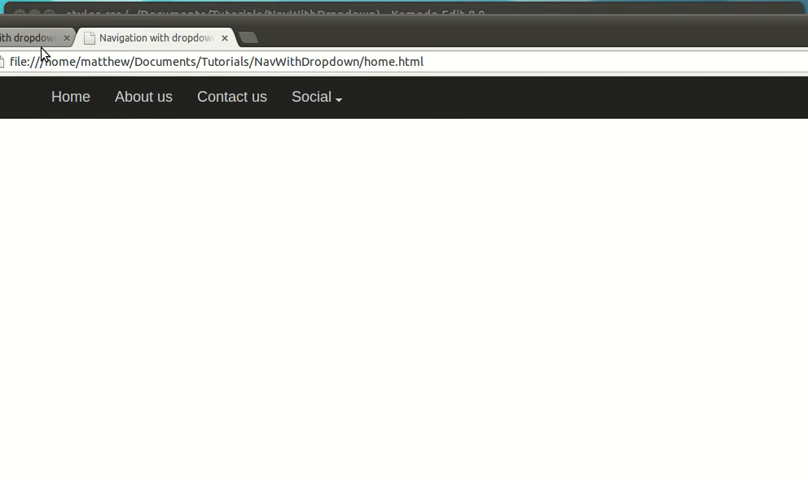
Close the duplicate Chrome tab of the nav page
left_click(316, 96)
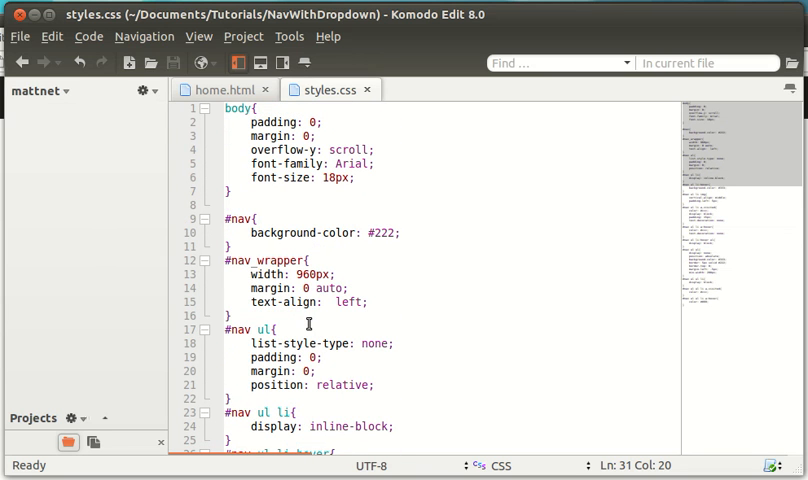
mouse_move(616, 240)
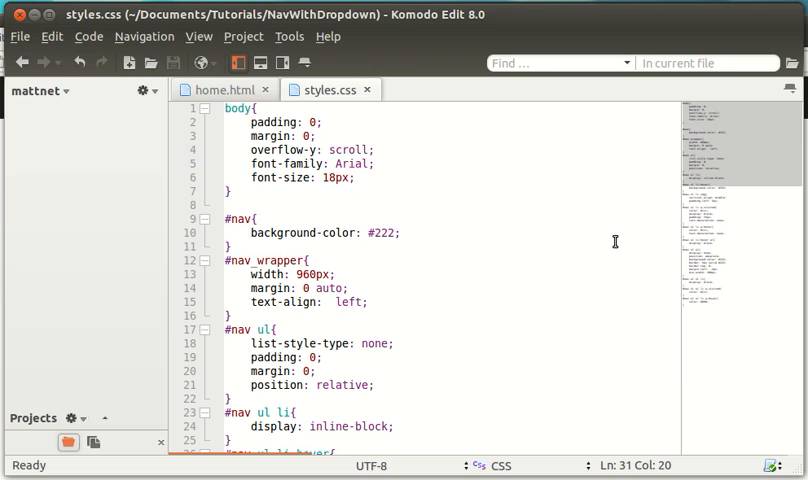
mouse_move(608, 242)
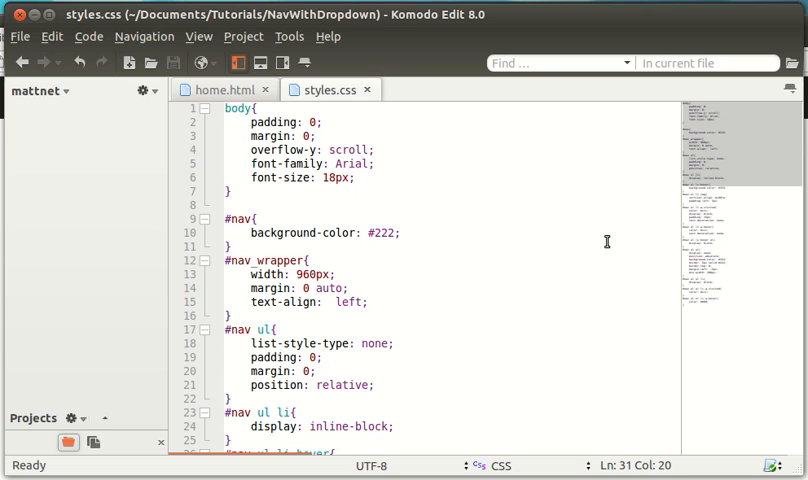
Scroll styles.css down to the #nav ul li img rule to add 5px left padding
scroll("down", 3)
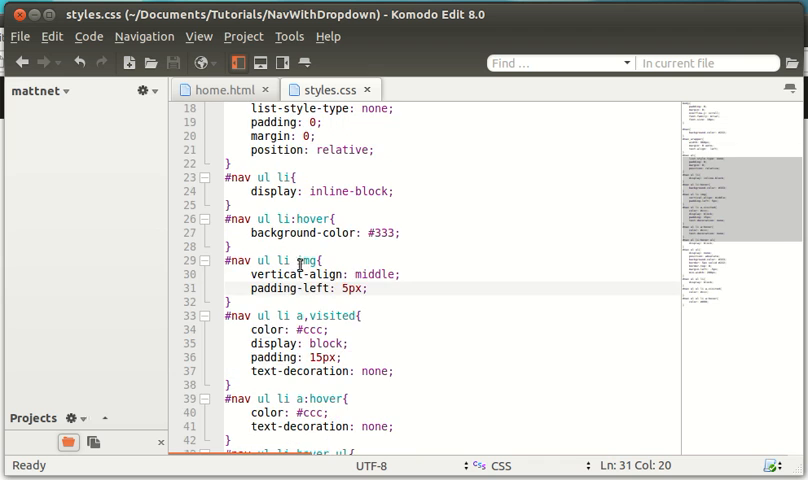
scroll("down", 3)
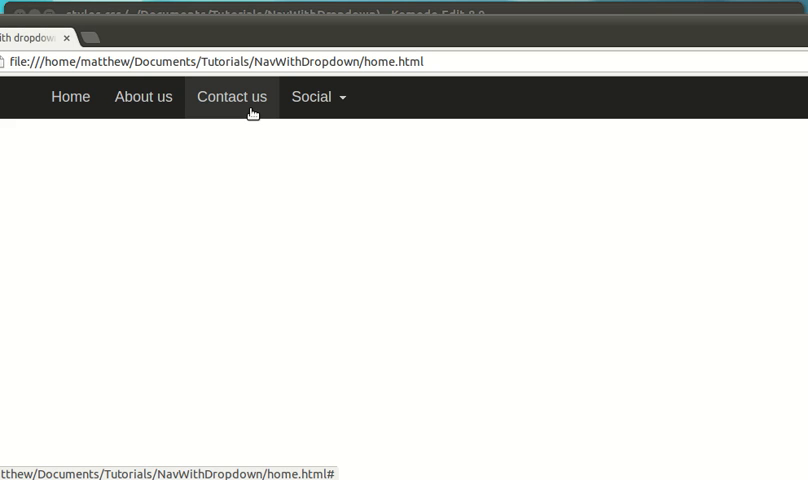
mouse_move(674, 136)
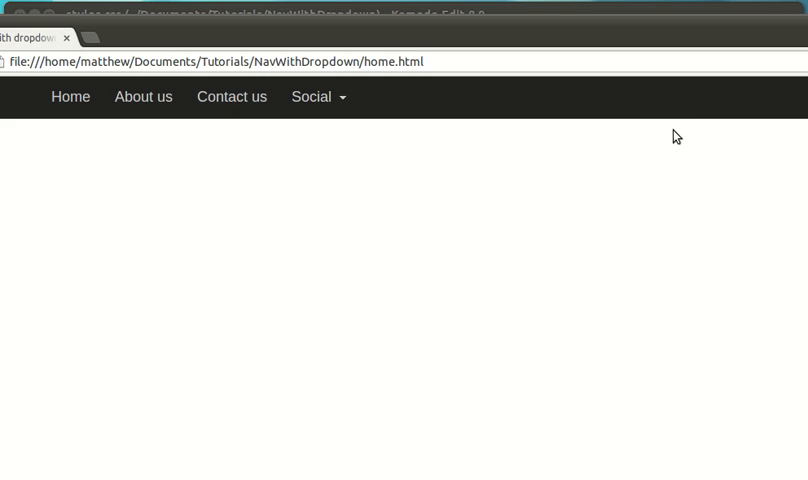